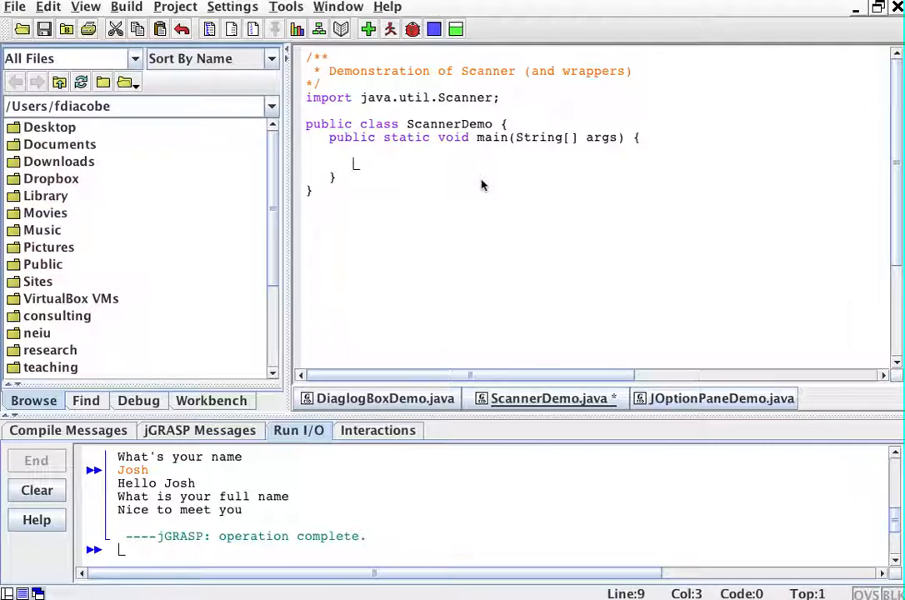
pyautogui.moveTo(320, 98)
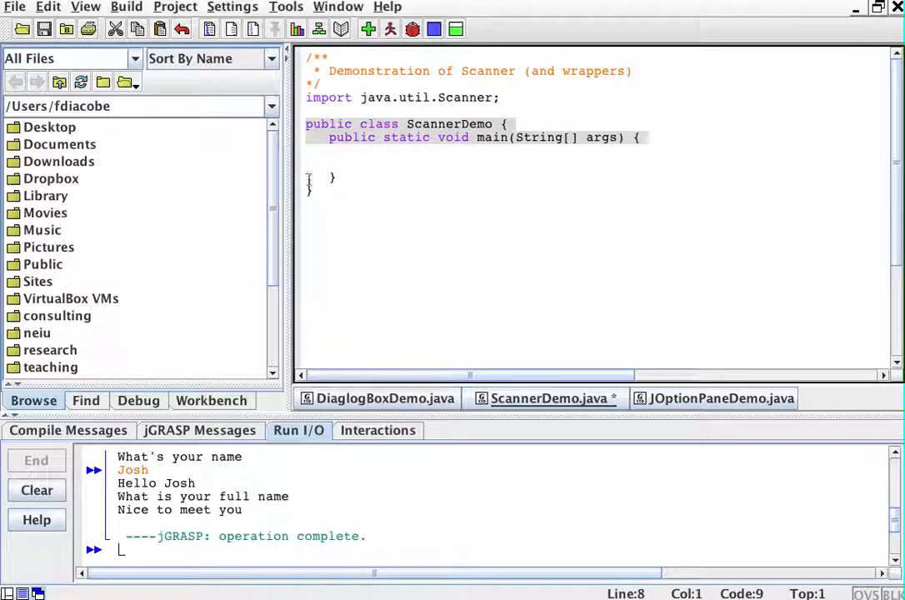
# Step: Position the insertion point on a new line inside the empty main method
pyautogui.click(380, 70)
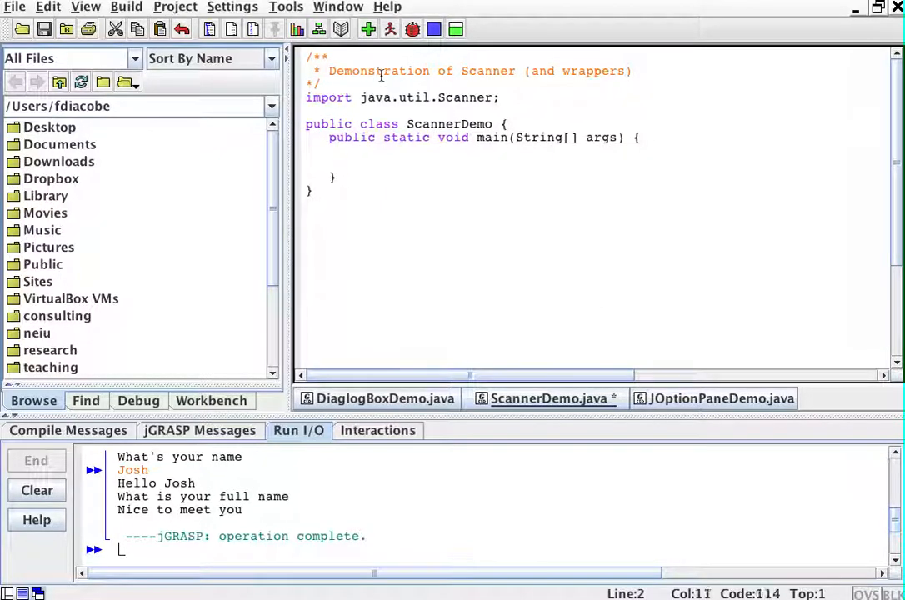
pyautogui.click(635, 70)
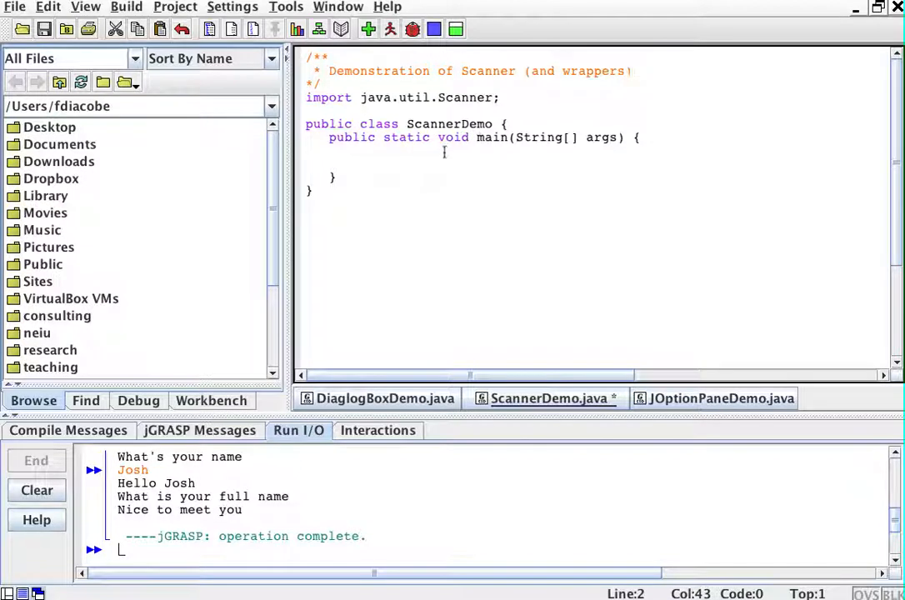
pyautogui.click(456, 97)
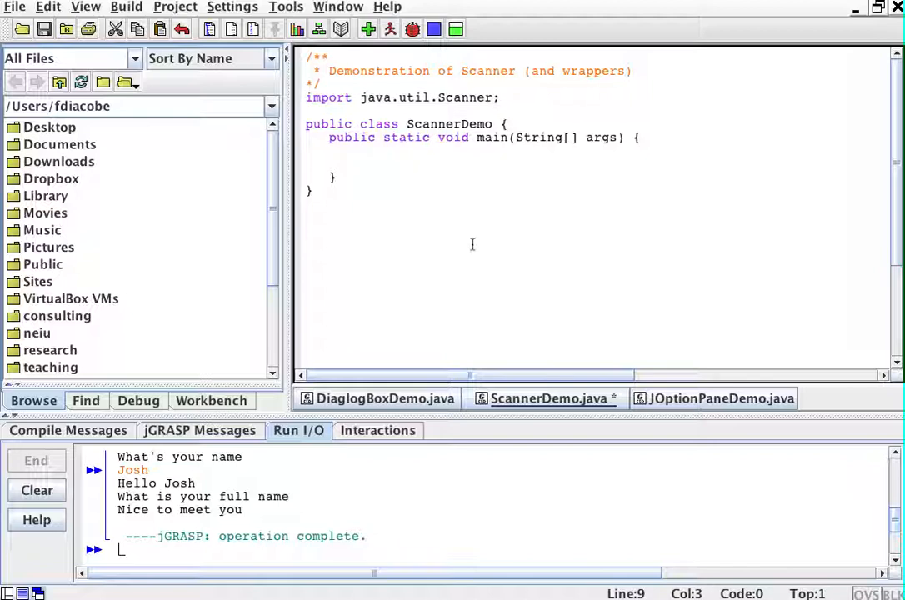
pyautogui.click(357, 150)
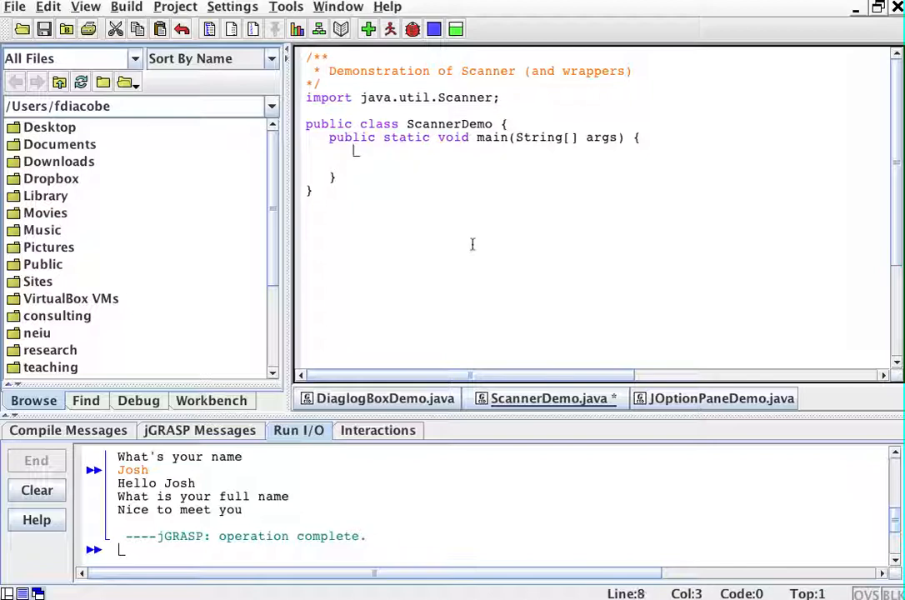
pyautogui.press('Return')
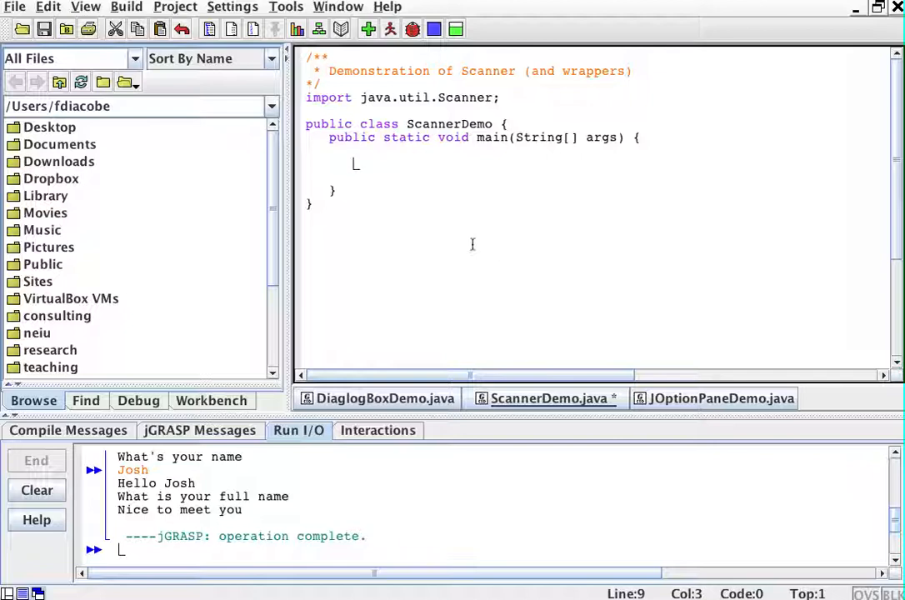
# Step: Declare Scanner kbd = new Scanner(System.in); as the first statement of main
pyautogui.write('Scanner')
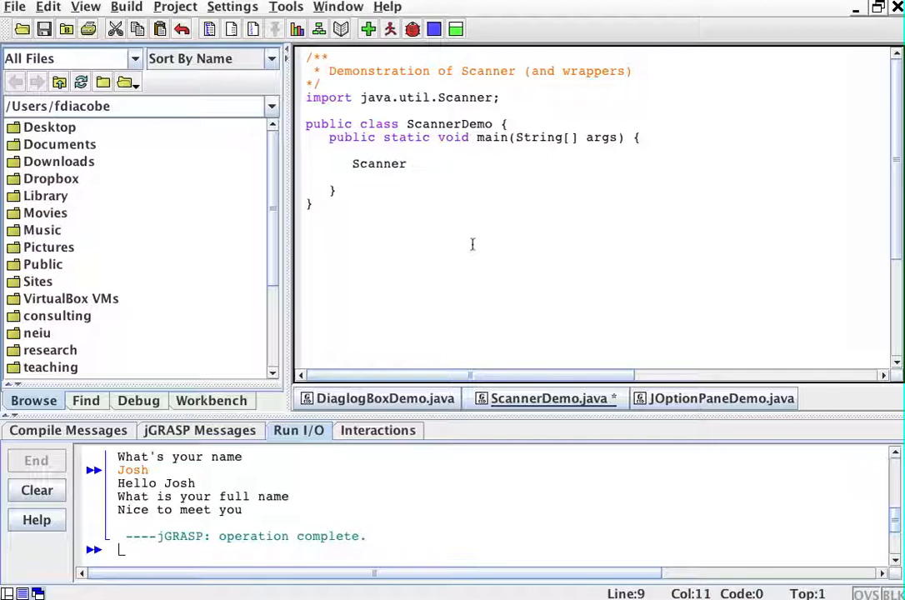
pyautogui.write('kbd')
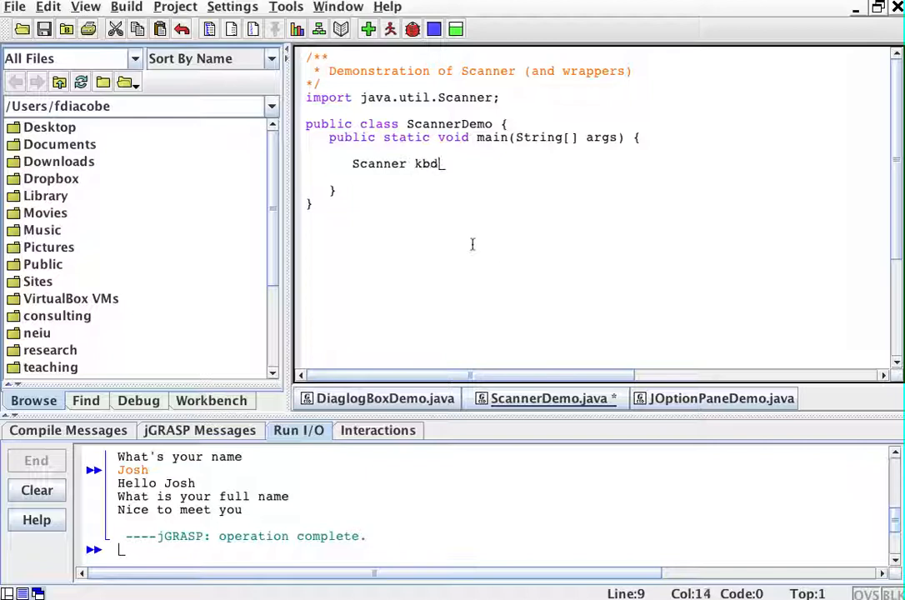
pyautogui.write('= new')
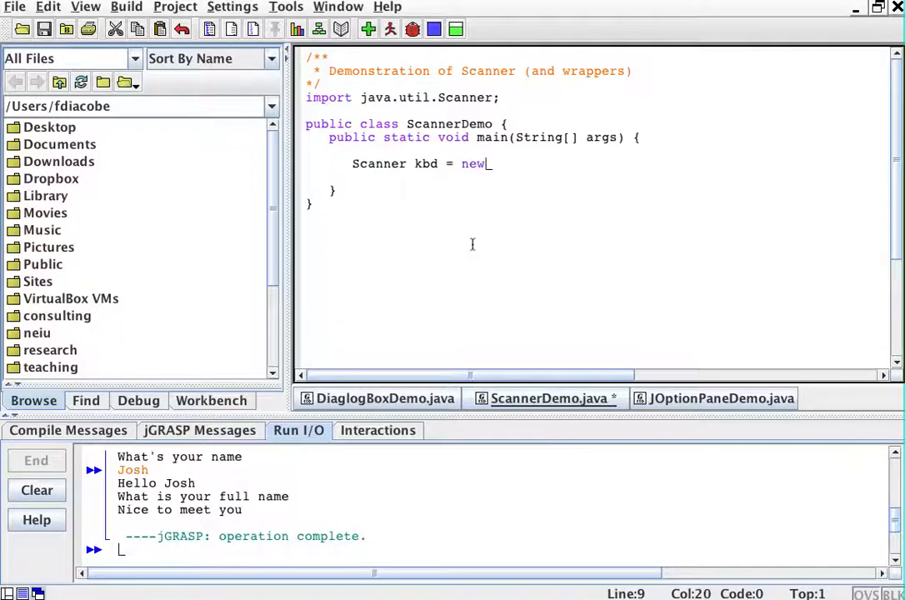
pyautogui.write('Scanner')
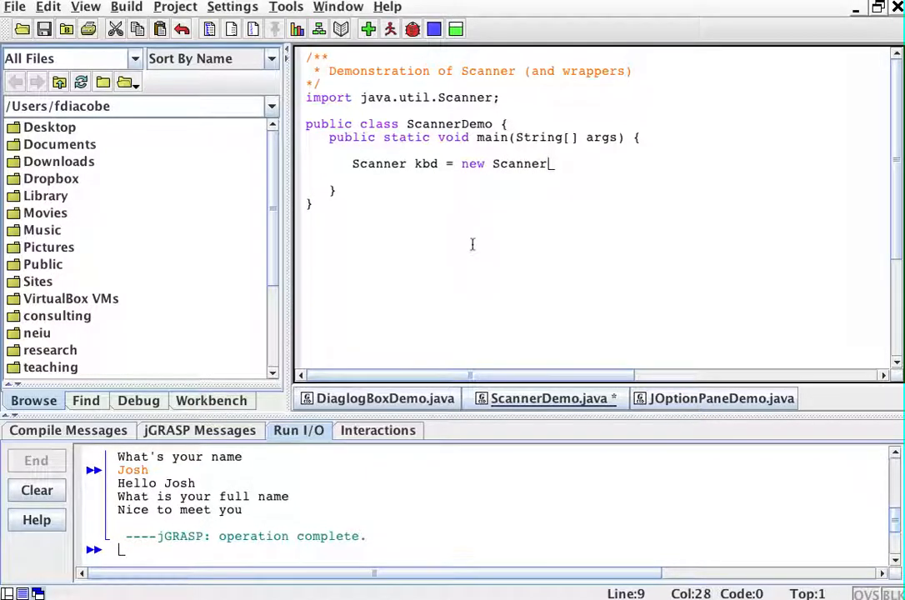
pyautogui.write('(System.i')
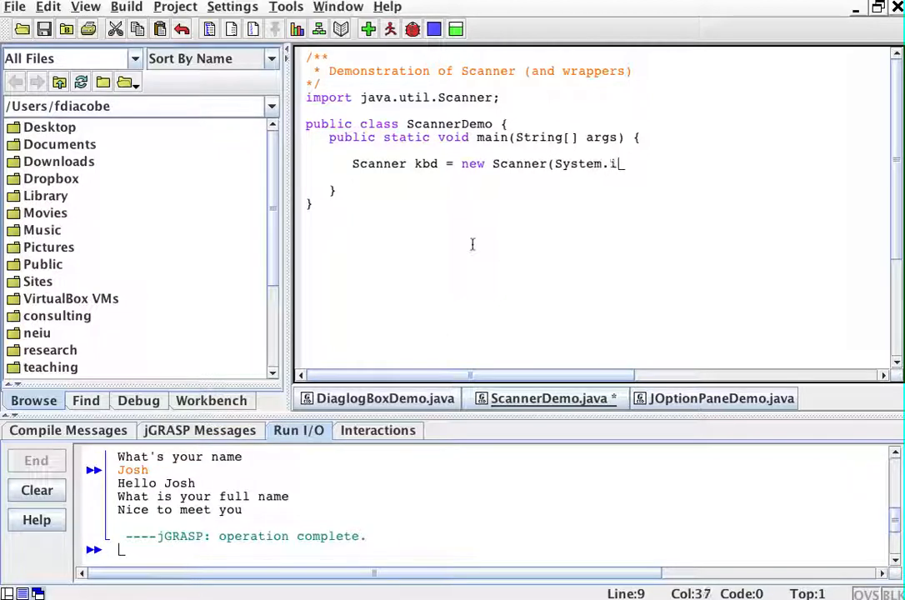
pyautogui.write('n);')
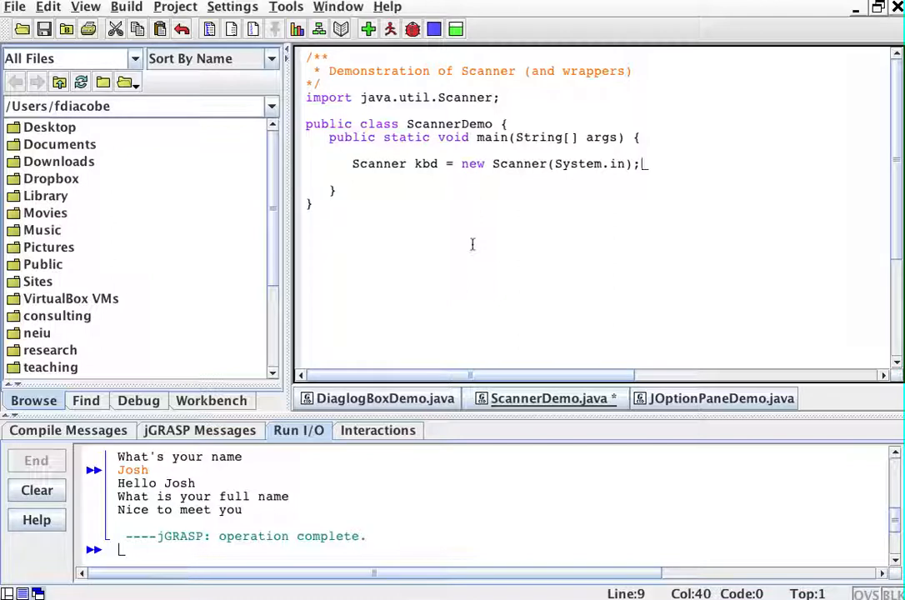
pyautogui.press('Return')
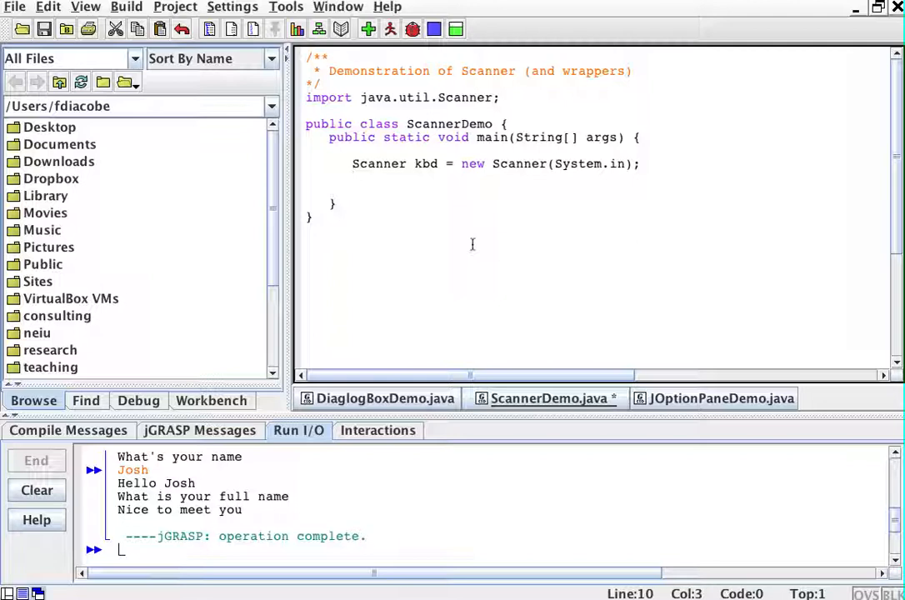
# Step: Add System.out.println("What's your name?"); after the Scanner declaration
pyautogui.write('System')
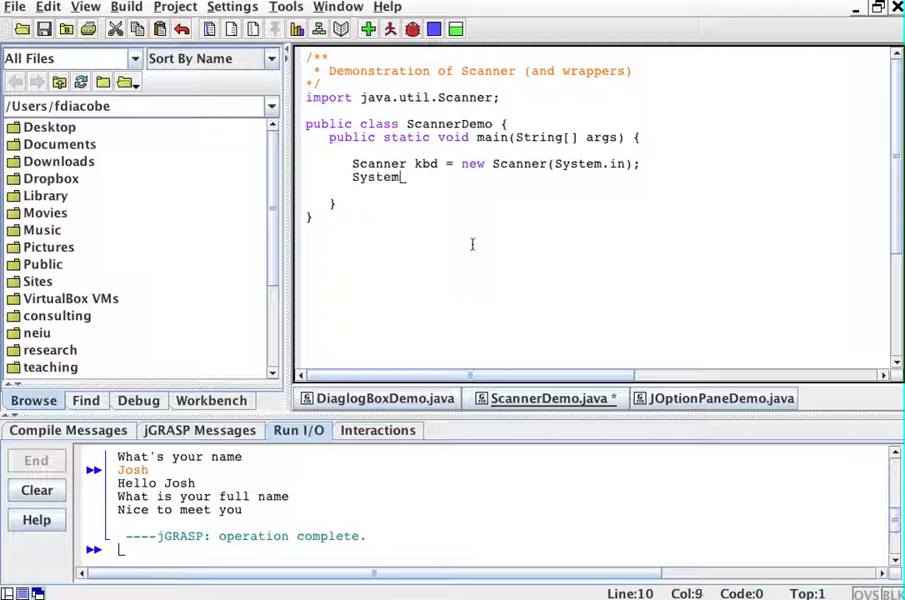
pyautogui.write('.out.printl')
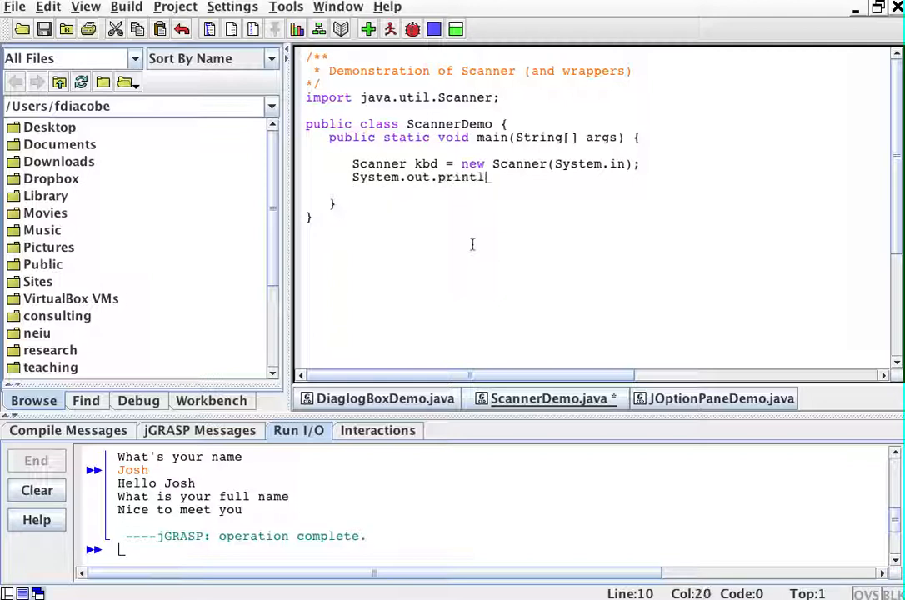
pyautogui.write('("Whats')
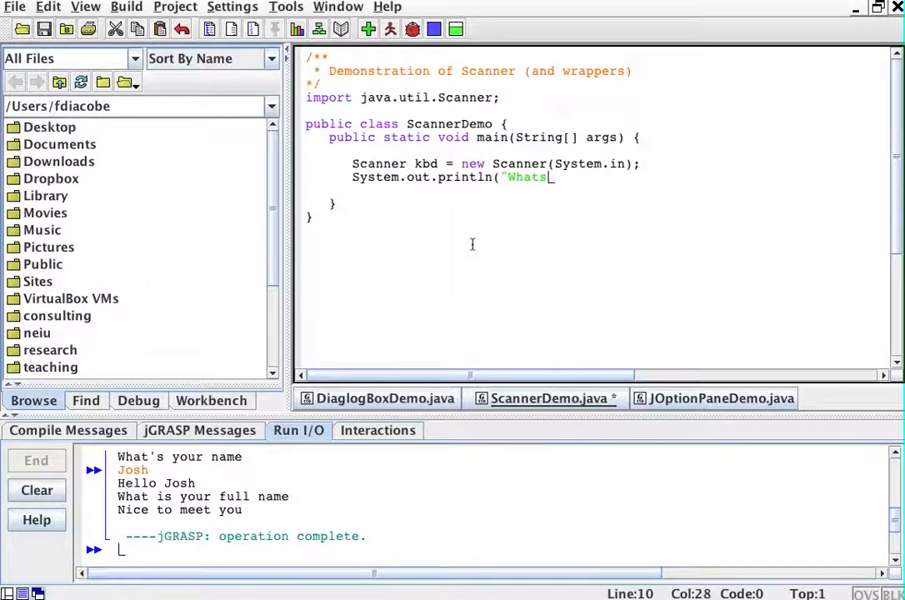
pyautogui.press('BackSpace')
pyautogui.write("'s your na")
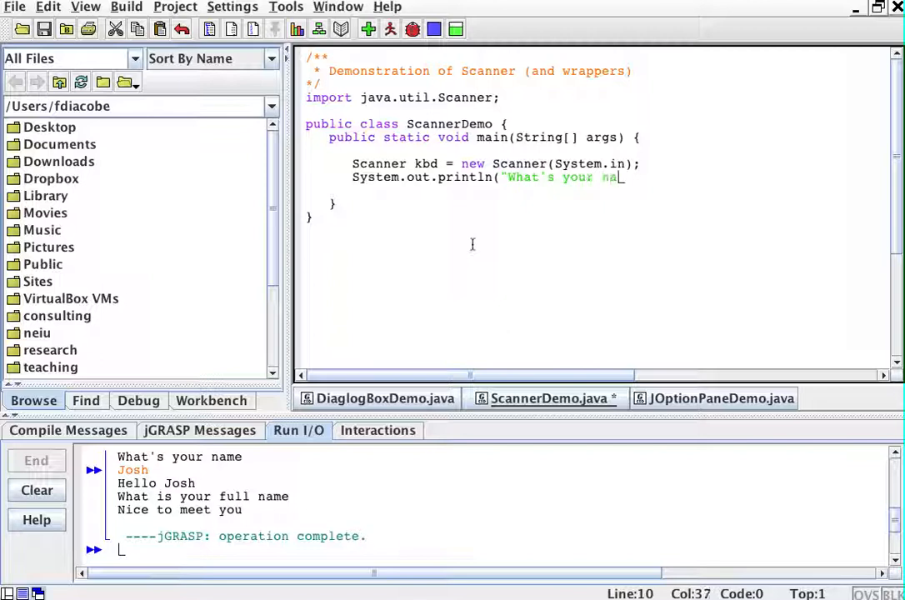
pyautogui.write('me?");')
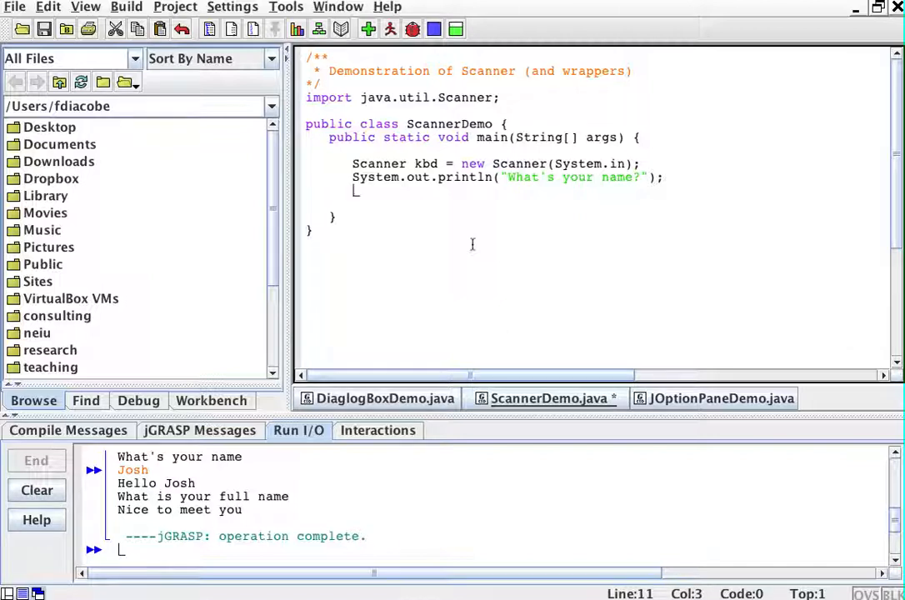
# Step: Add a kbd.nextLine(); statement to read the user's name
pyautogui.write('kbd.')
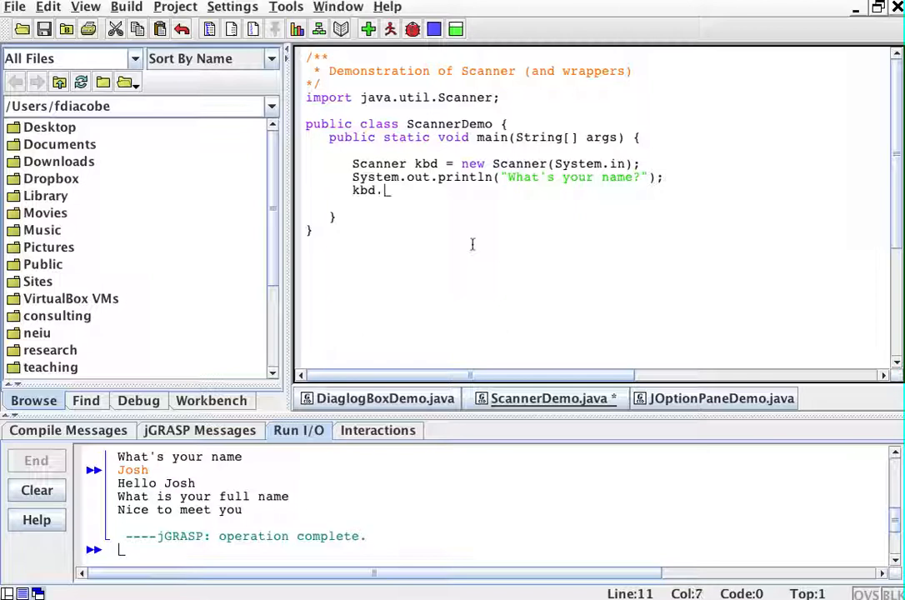
pyautogui.write('nex')
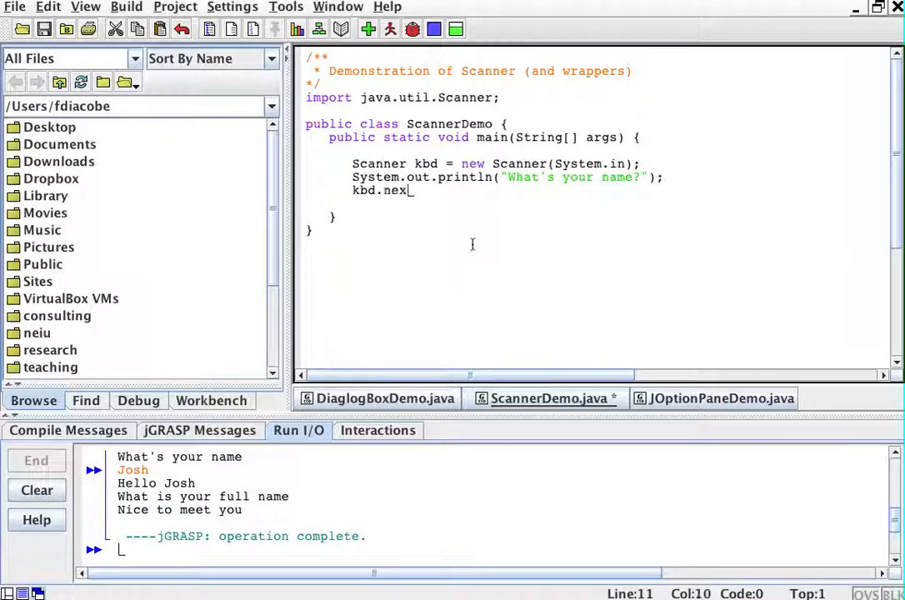
pyautogui.write('tLine();')
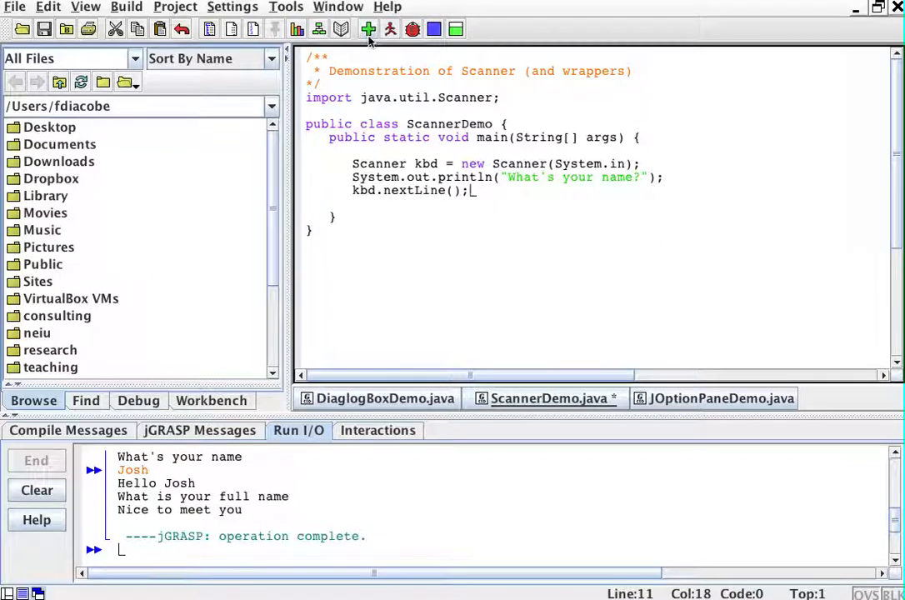
pyautogui.moveTo(369, 30)
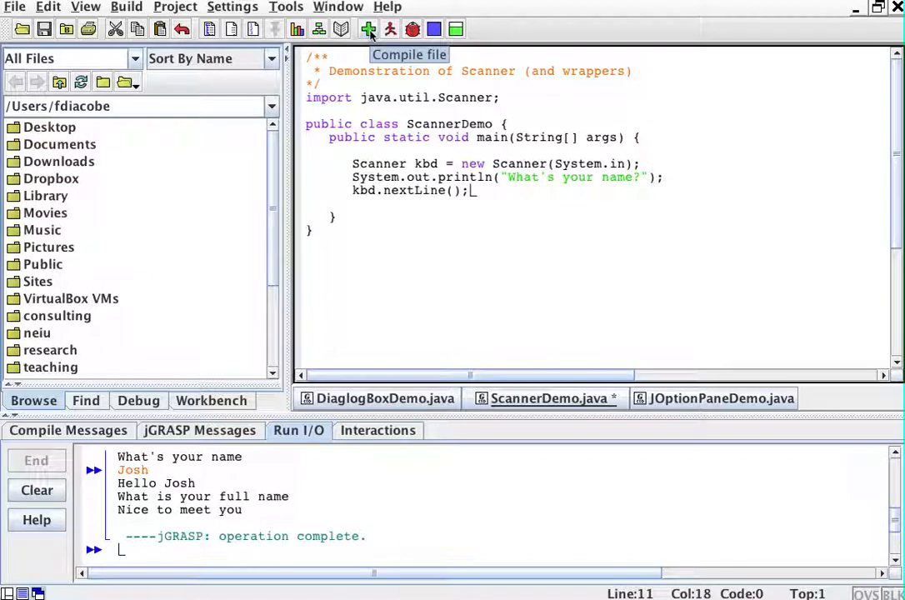
pyautogui.moveTo(317, 440)
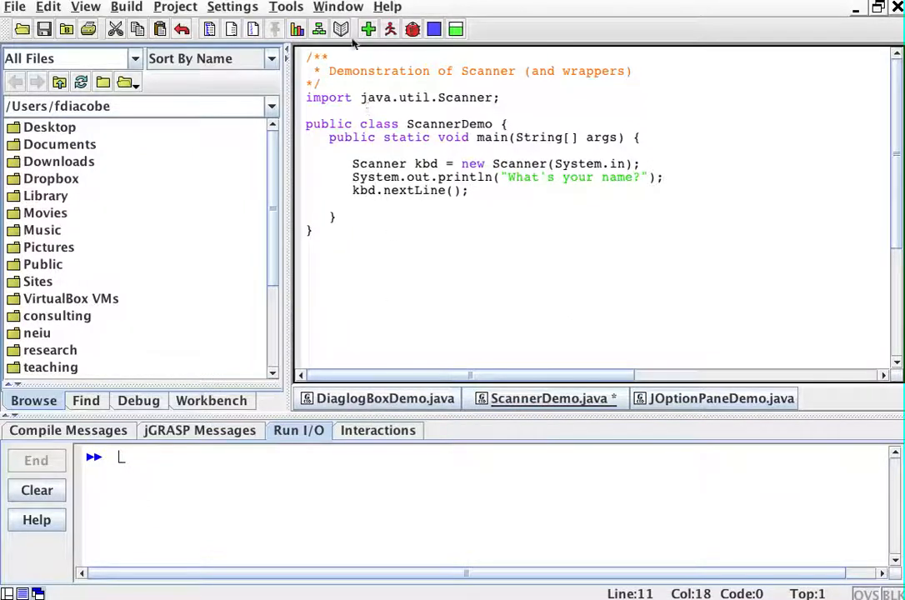
# Step: Compile and run ScannerDemo, answering the name prompt with Robert Downey Jr
pyautogui.click(367, 30)
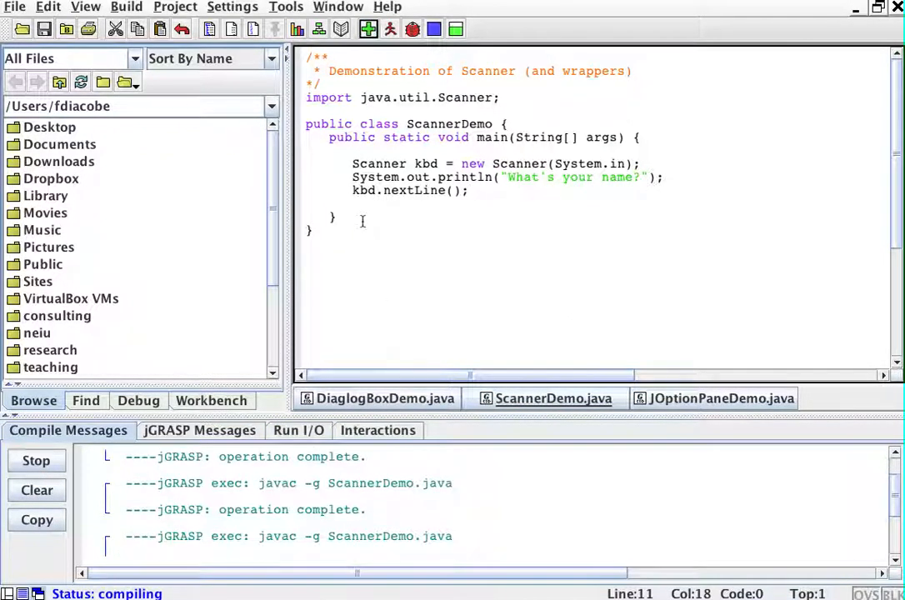
pyautogui.click(390, 30)
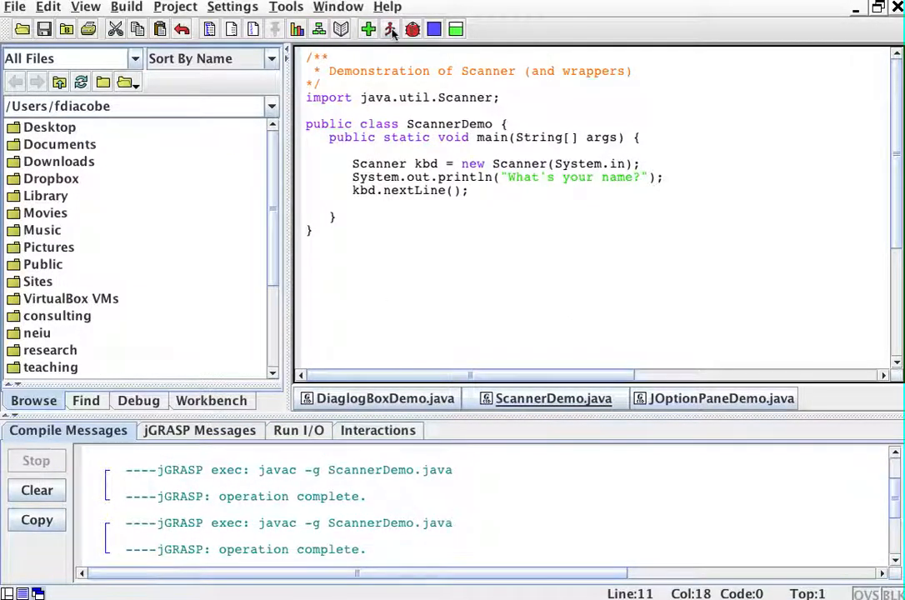
pyautogui.click(390, 30)
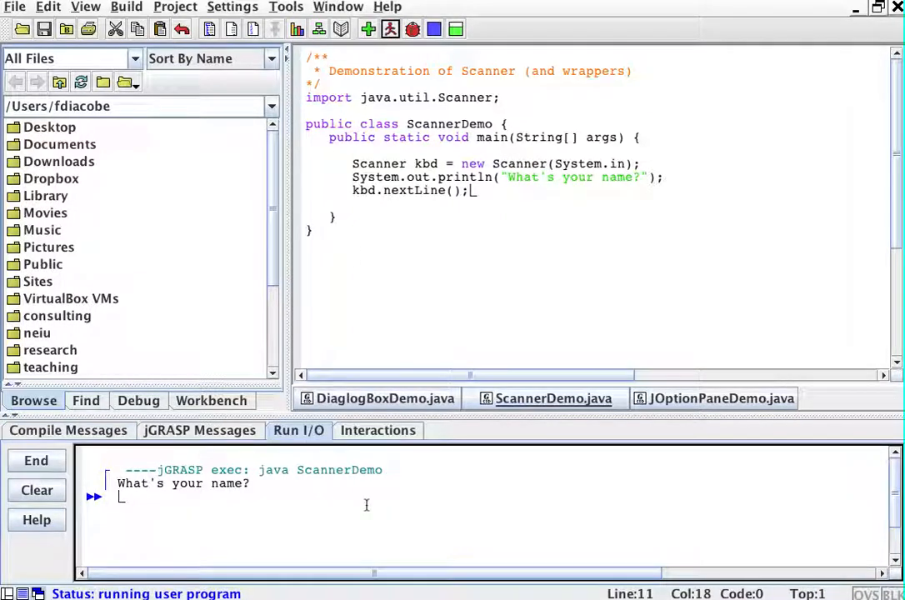
pyautogui.write('Robert D')
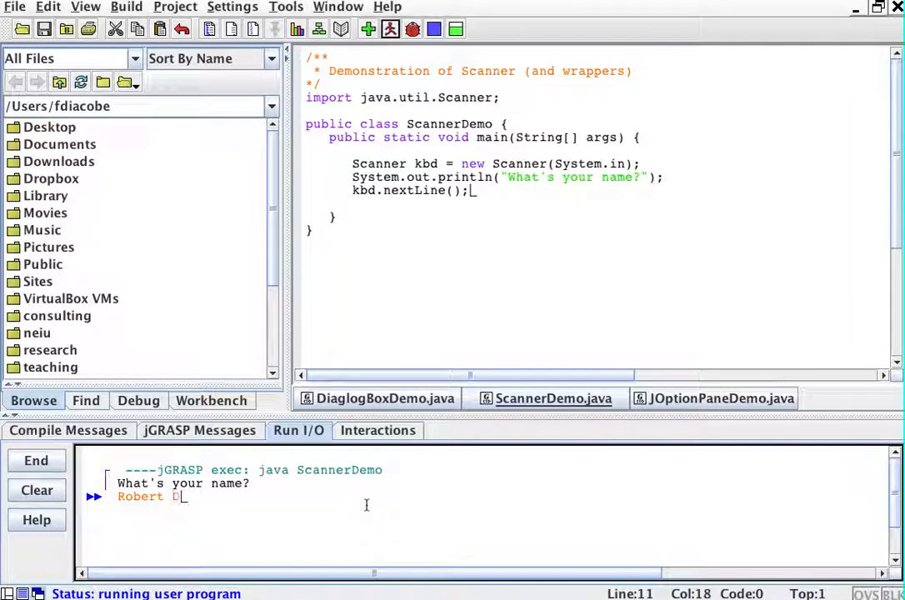
pyautogui.write('owney Jr.')
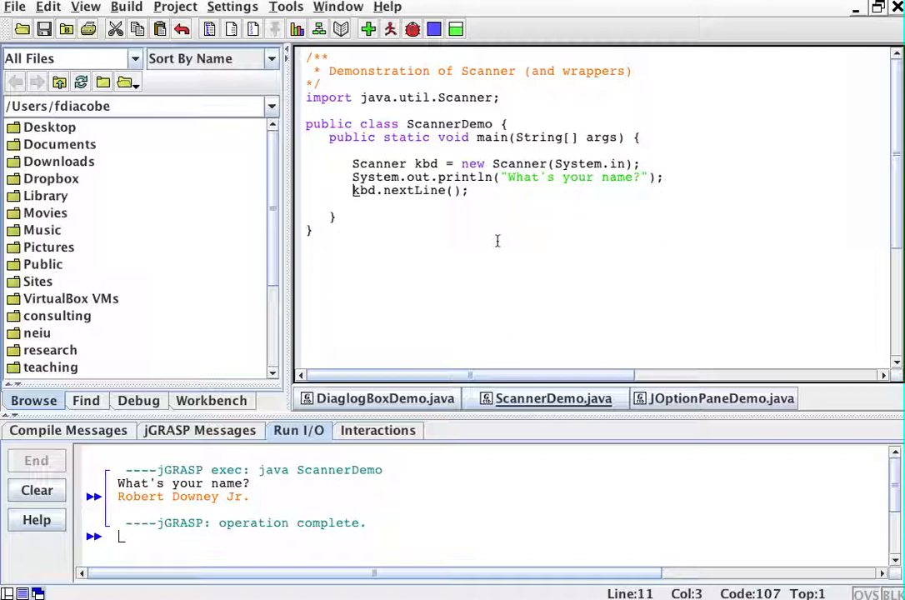
# Step: Store nextLine in String fullName and print "Hello " + fullName on a new line
pyautogui.write('Scanner')
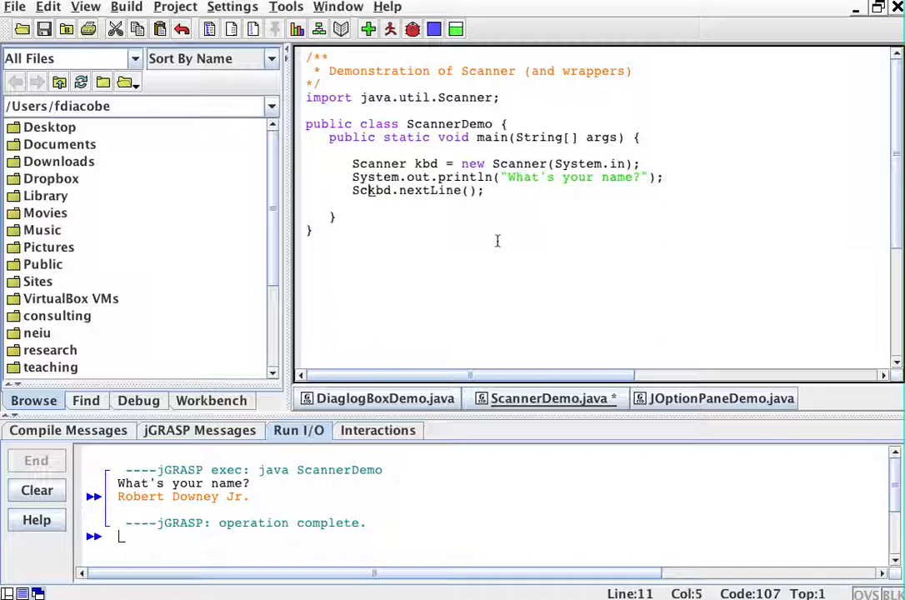
pyautogui.write('String')
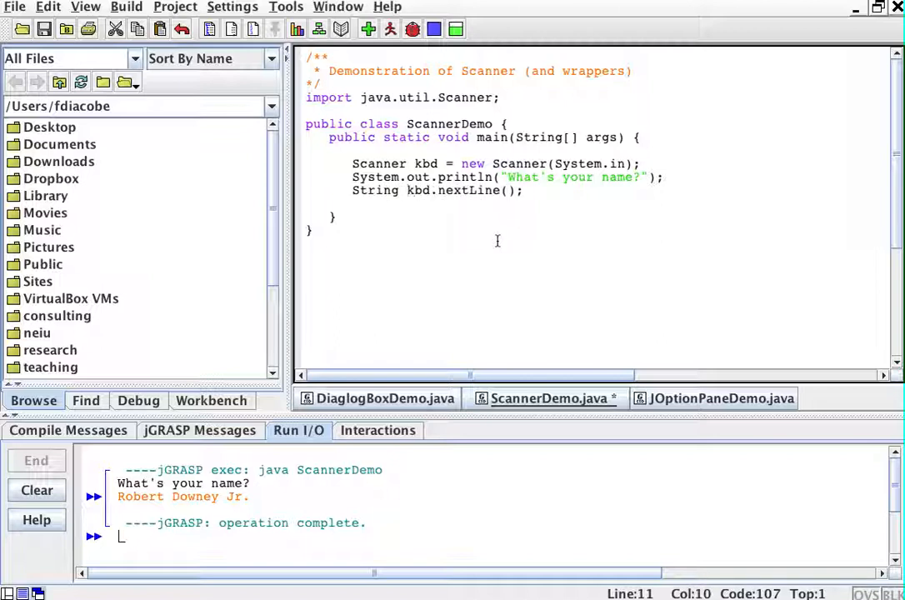
pyautogui.write('fullName =')
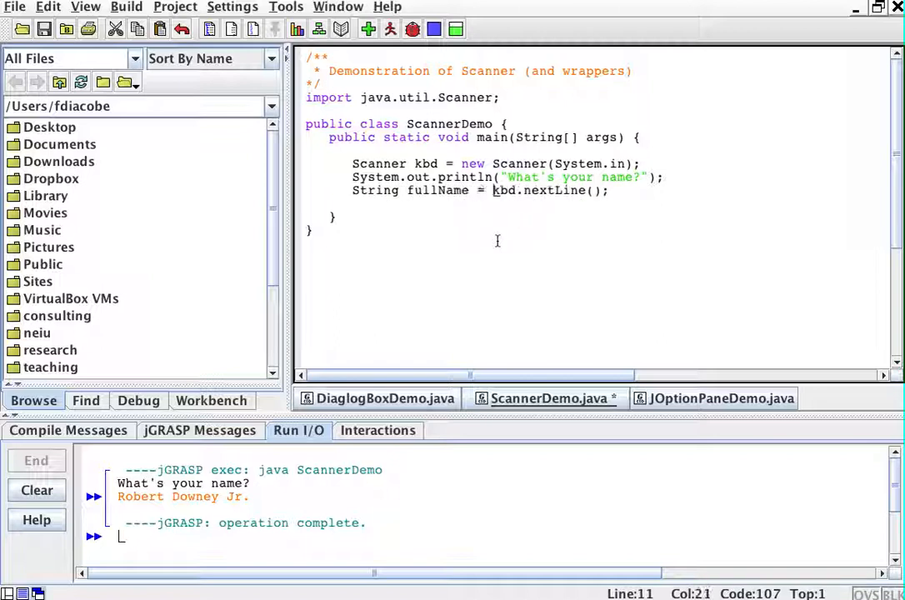
pyautogui.click(613, 191)
pyautogui.write('System.out.println("Hello "+ful')
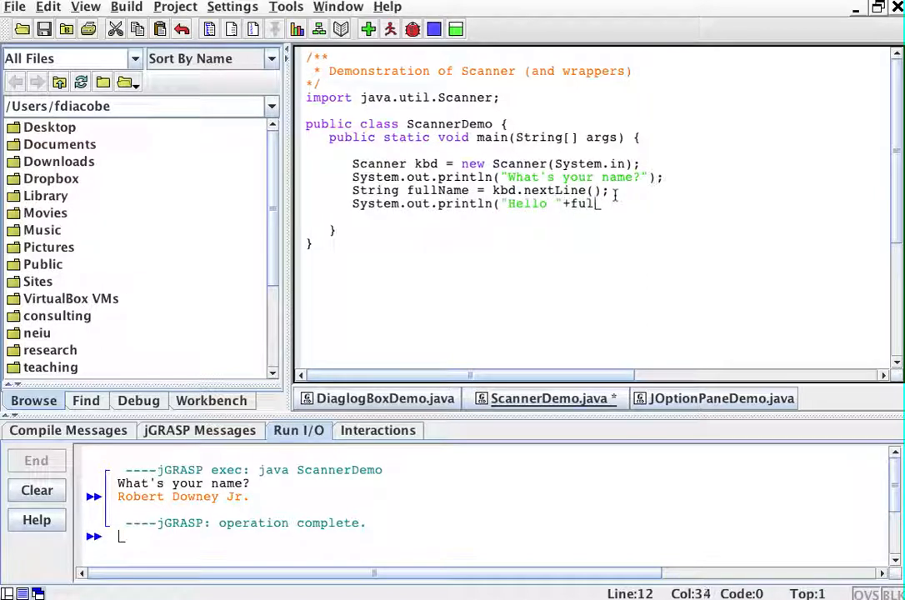
pyautogui.write('lName);')
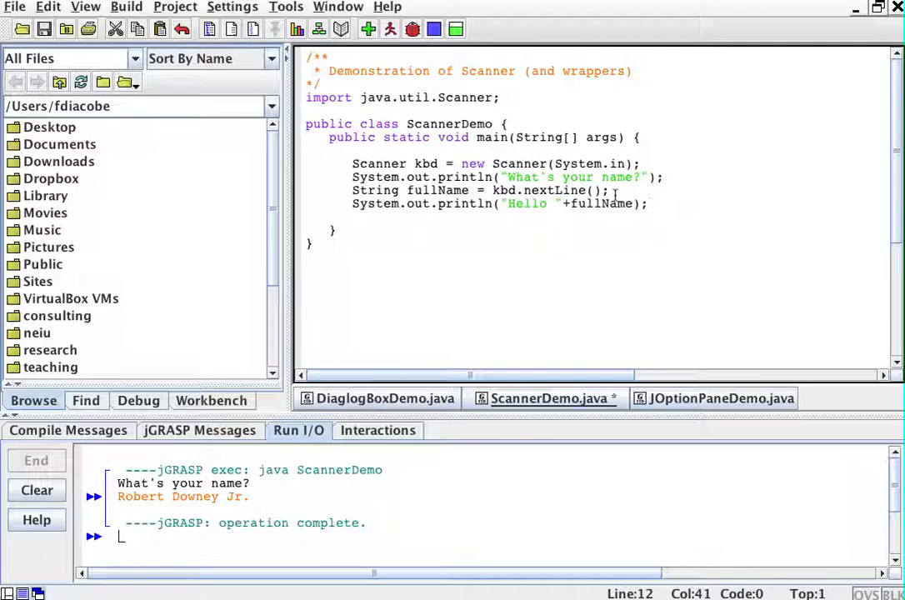
# Step: Recompile and run ScannerDemo with Robert D. Jr., getting "Hello Robert D. Jr."
pyautogui.click(367, 28)
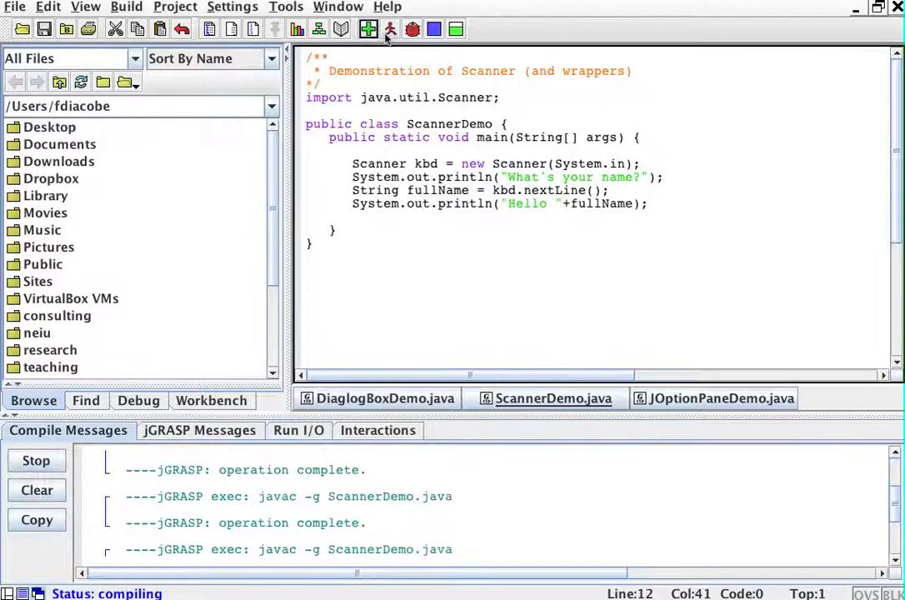
pyautogui.click(390, 30)
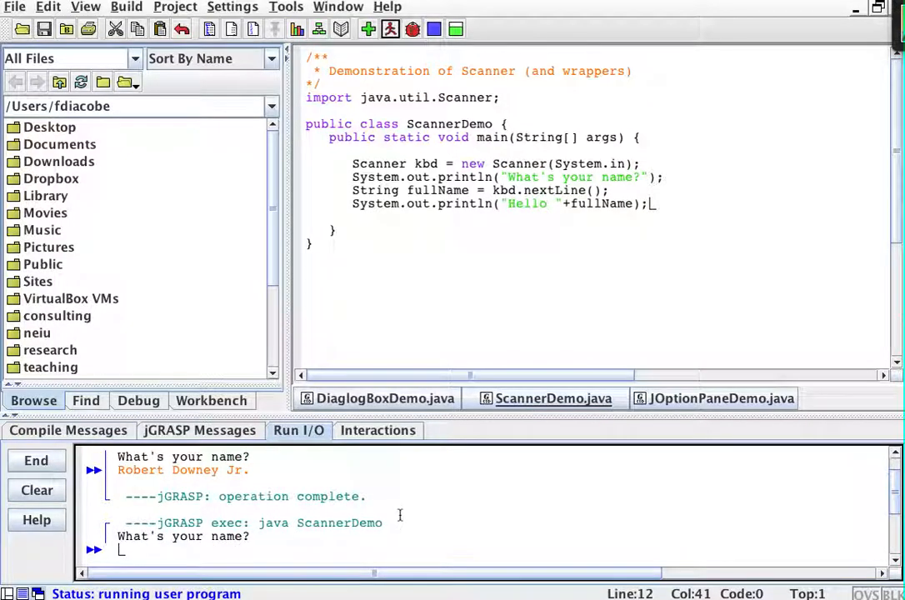
pyautogui.write('Robert D. Jr.')
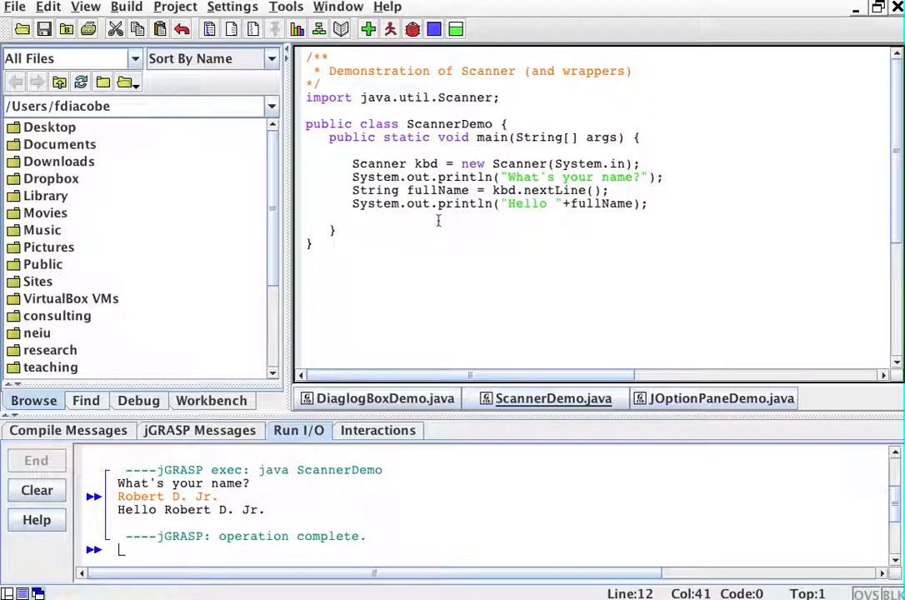
pyautogui.click(650, 229)
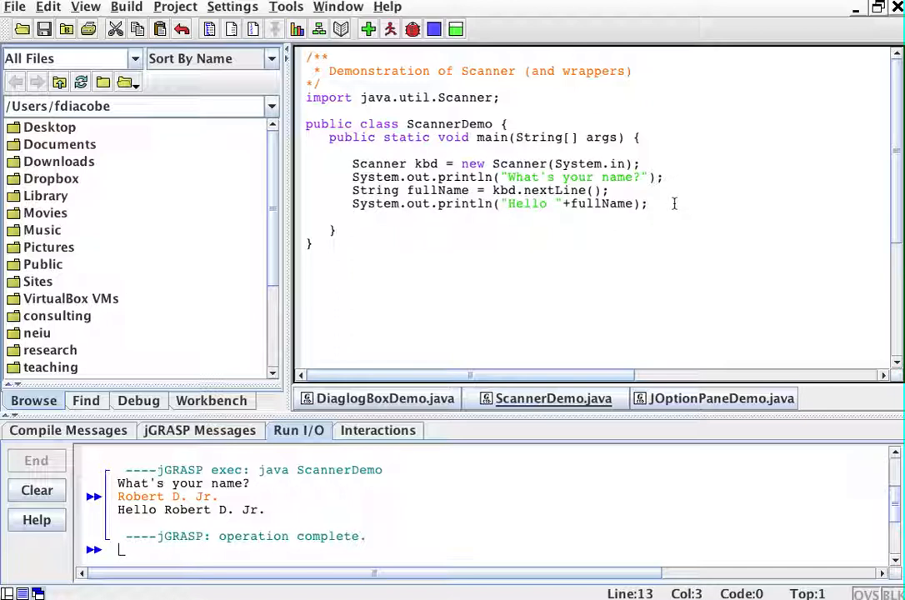
# Step: Print "How old are you?" and read the answer into String age = kbd.nextLine();
pyautogui.write('System.out.println("How old')
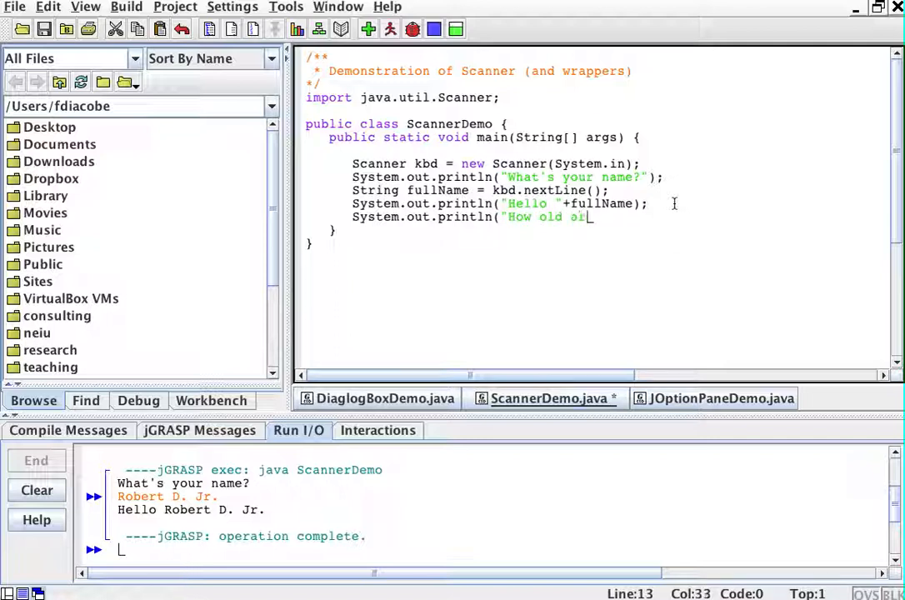
pyautogui.write('are you?");')
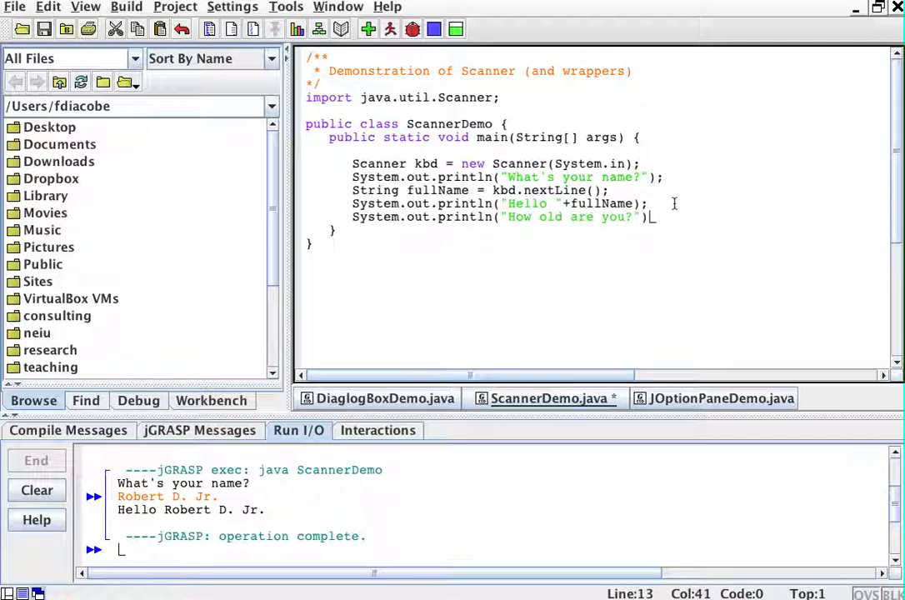
pyautogui.press('Return')
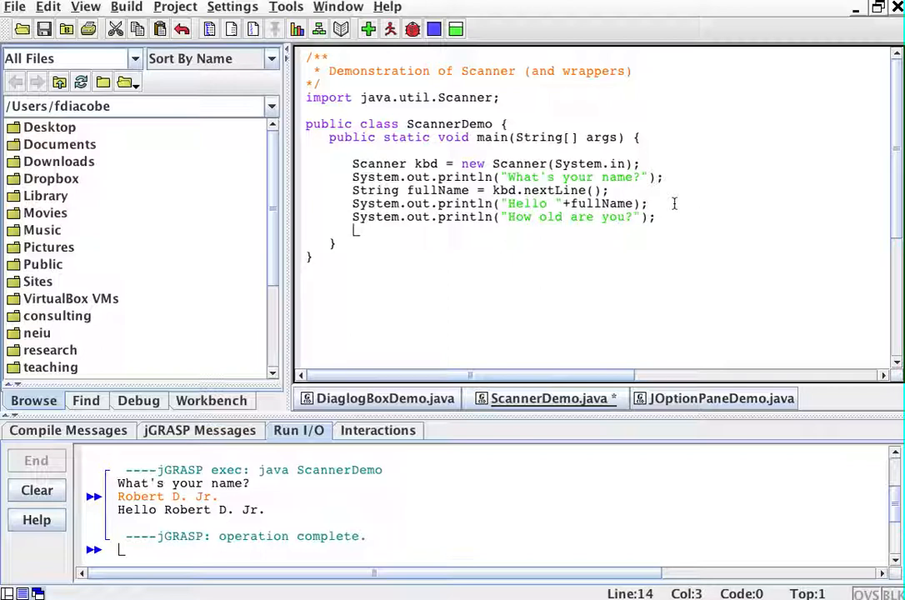
pyautogui.write('String')
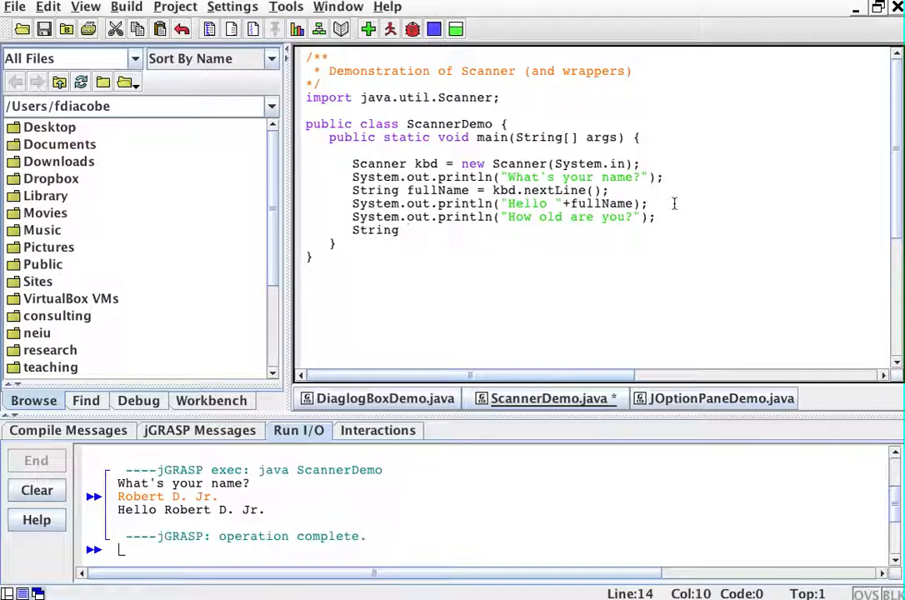
pyautogui.write('age')
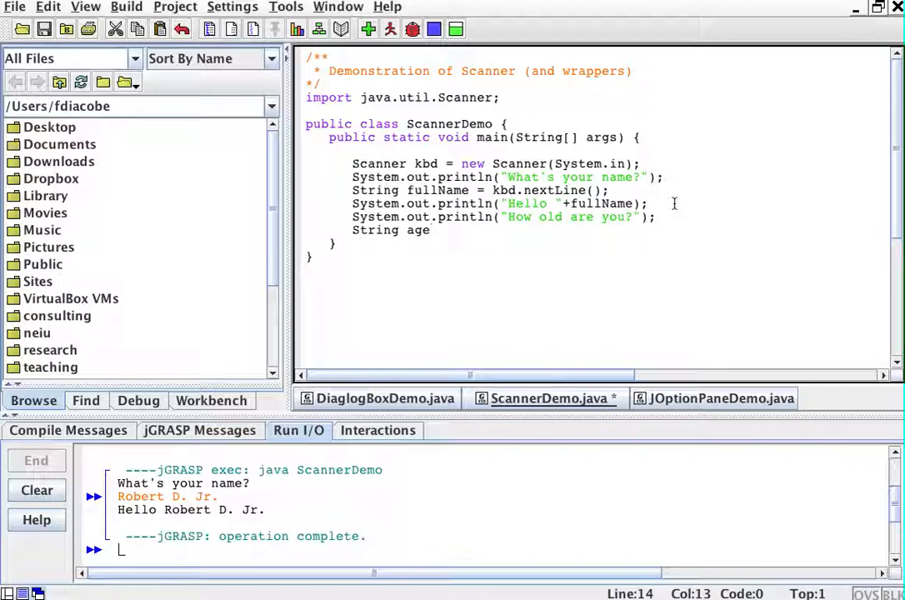
pyautogui.write('=')
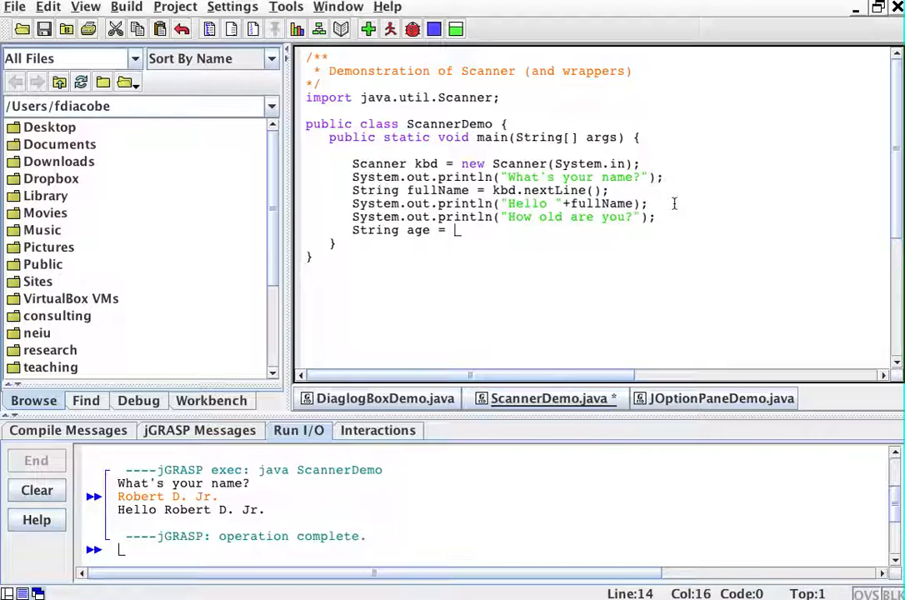
pyautogui.write('kbd.')
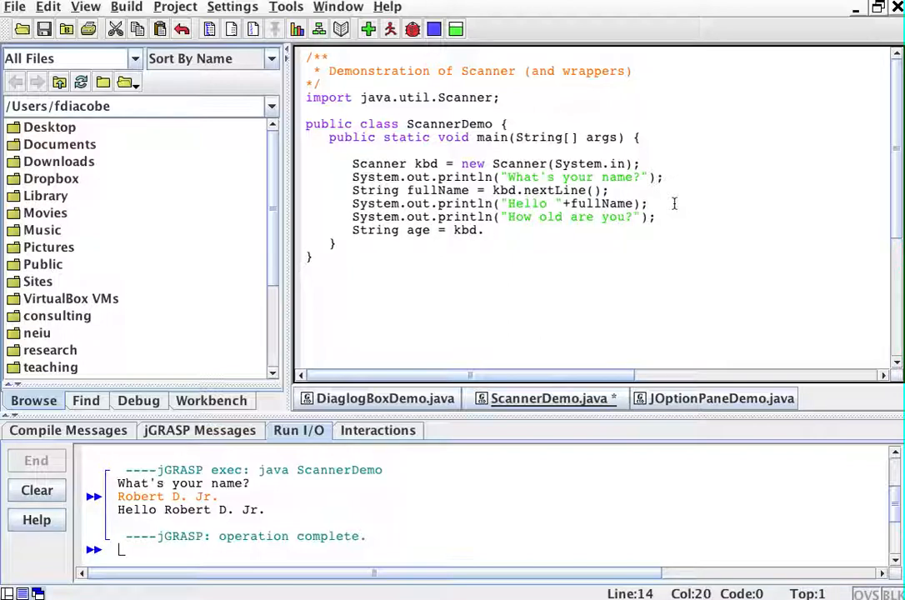
pyautogui.write('nextL')
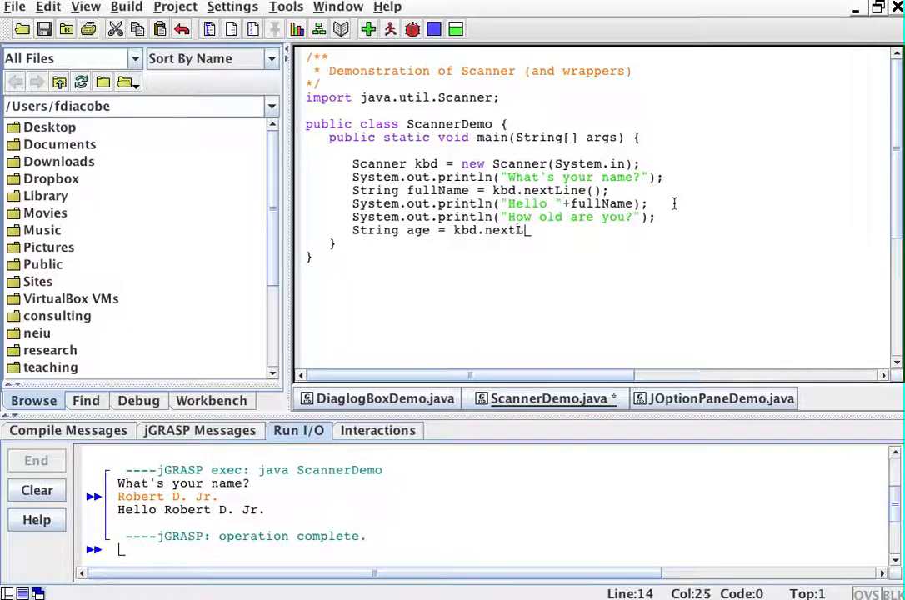
pyautogui.write('ine();')
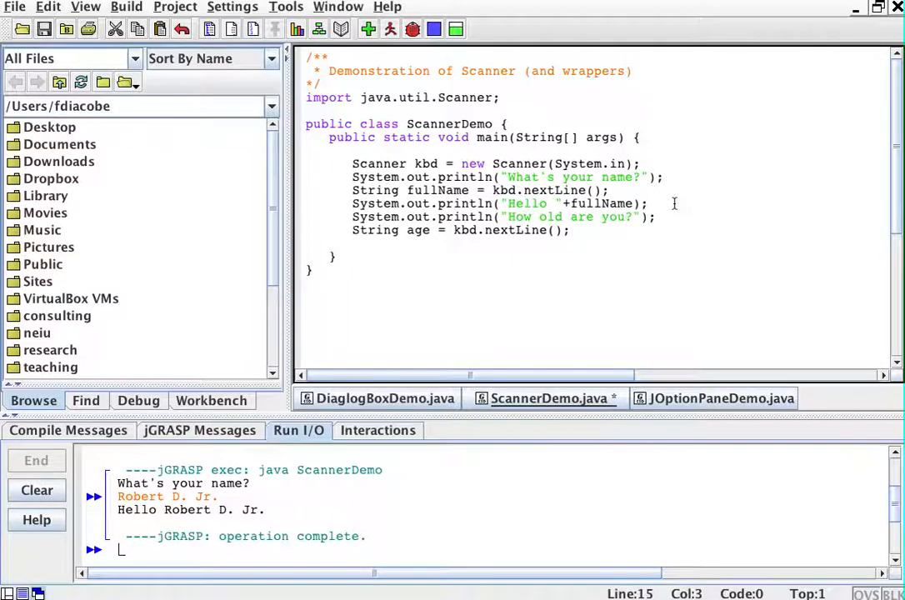
# Step: Print "Wow! you don't look like " + age after reading the age
pyautogui.write('System.out.println')
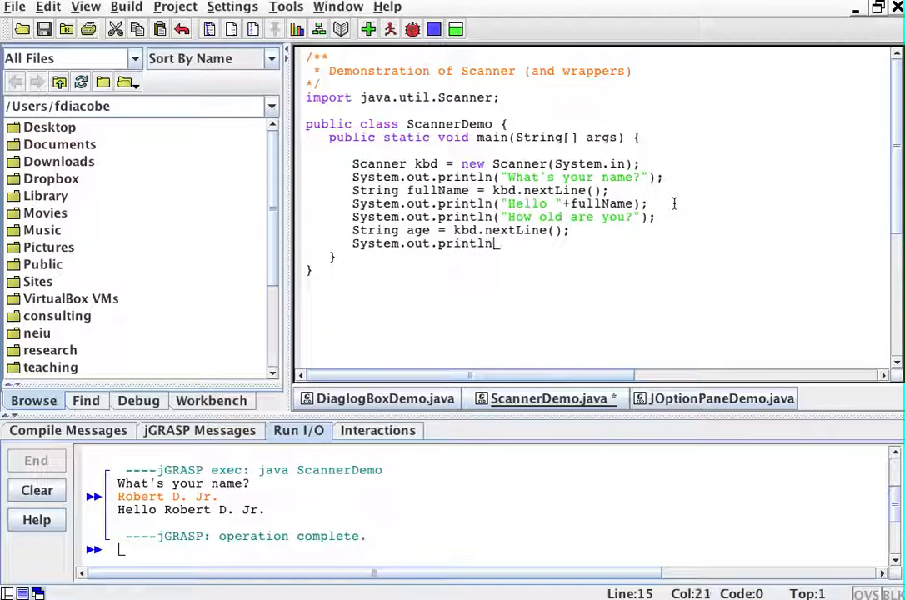
pyautogui.write('"Wow!')
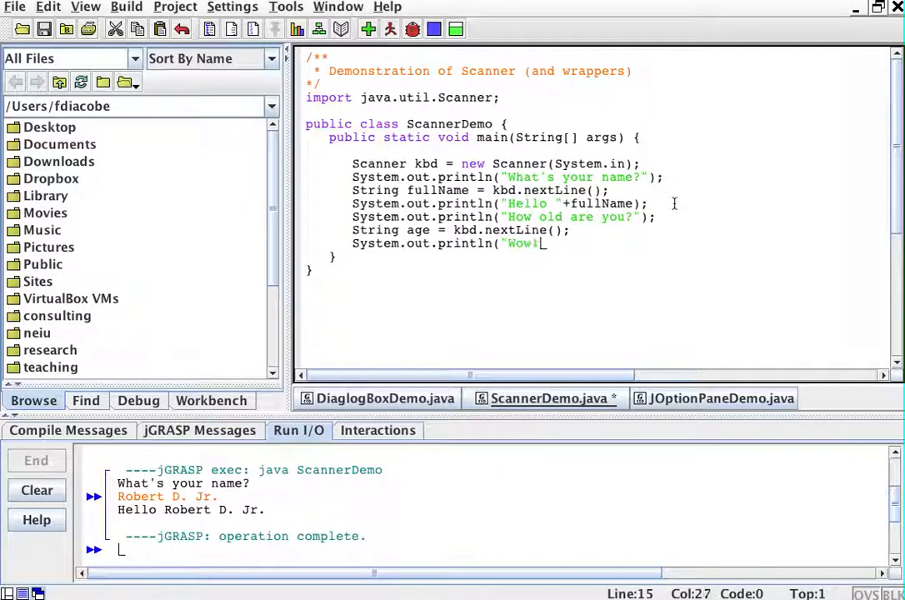
pyautogui.write('you')
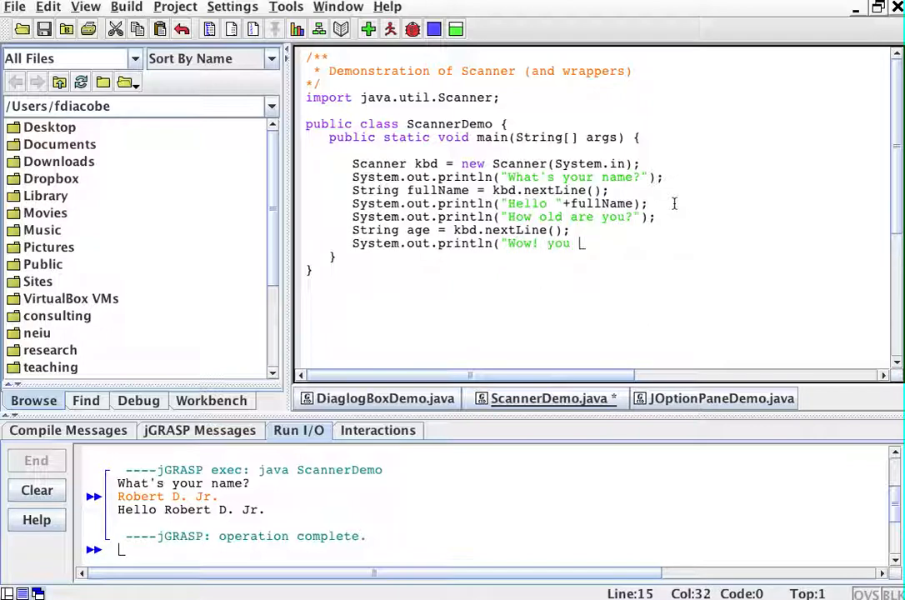
pyautogui.write("don't look")
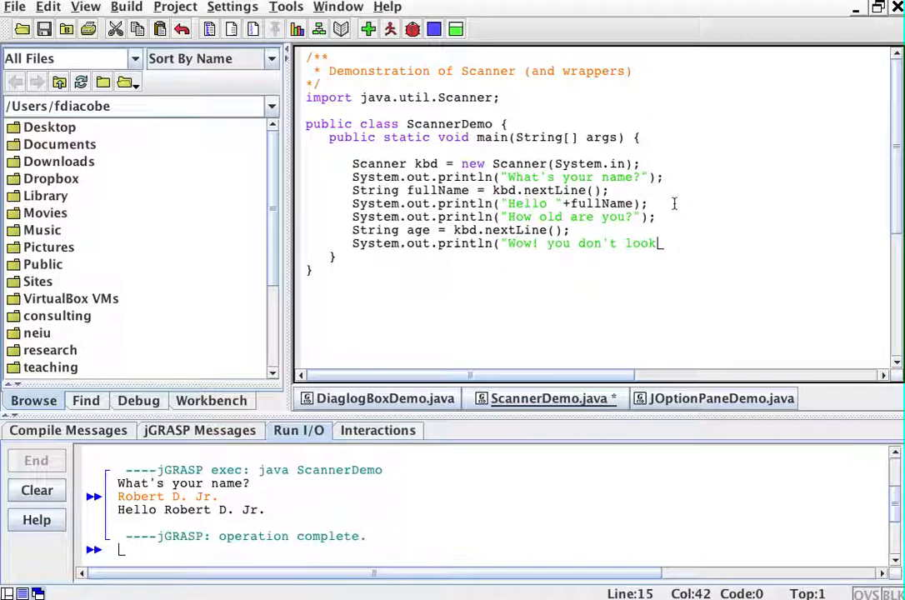
pyautogui.write('like "+')
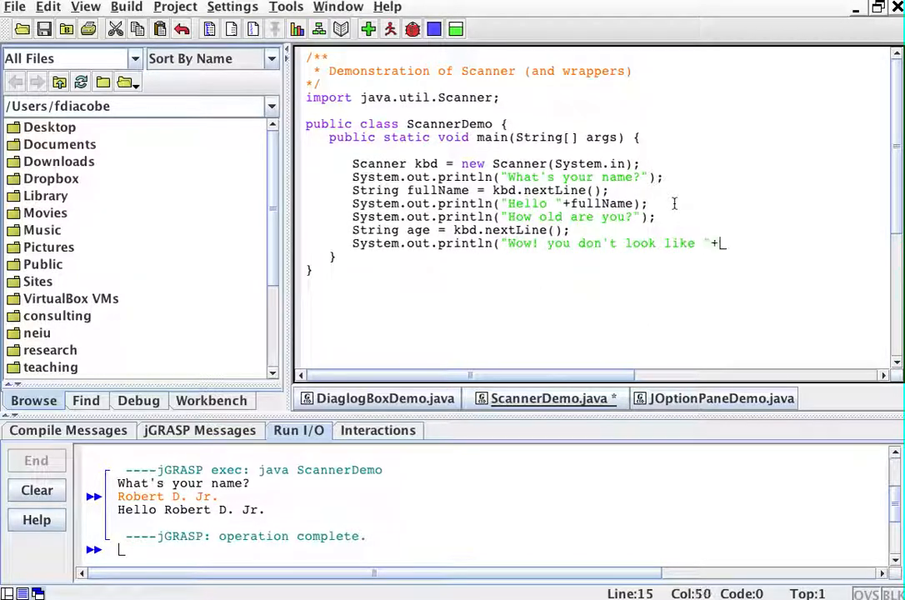
pyautogui.write('age);')
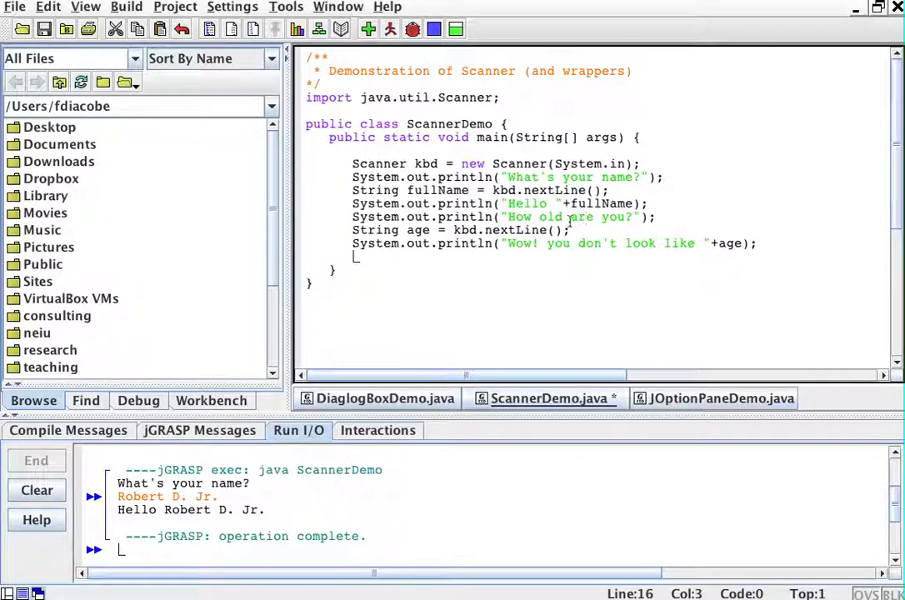
pyautogui.click(576, 217)
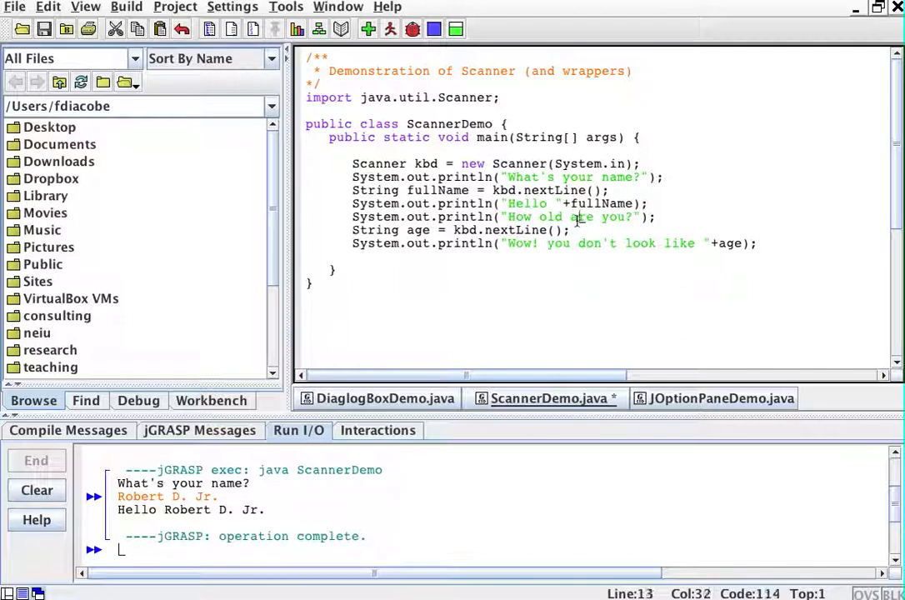
pyautogui.click(566, 243)
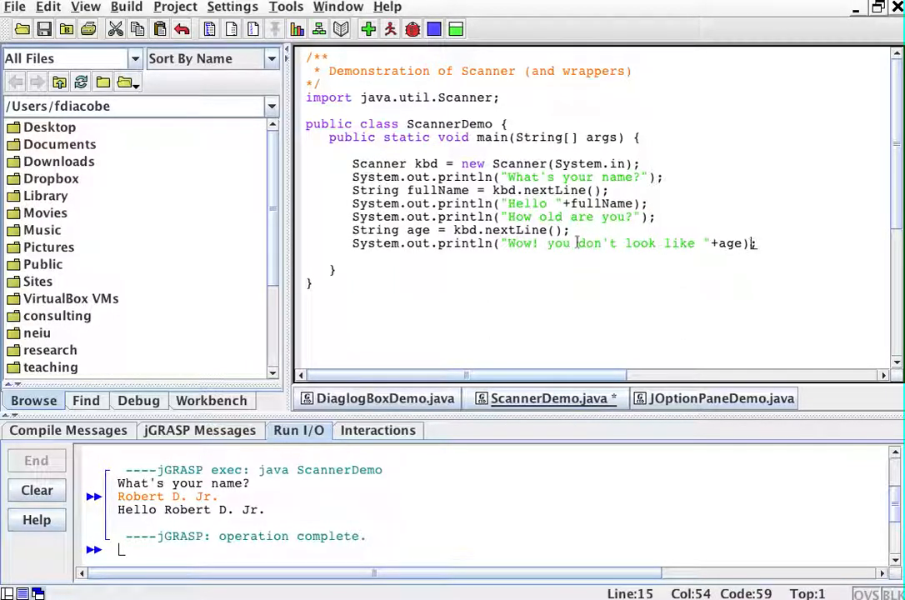
# Step: Compile and run with Robert D. Jr. and 54, printing "Wow! you don't look like 54"
pyautogui.click(368, 30)
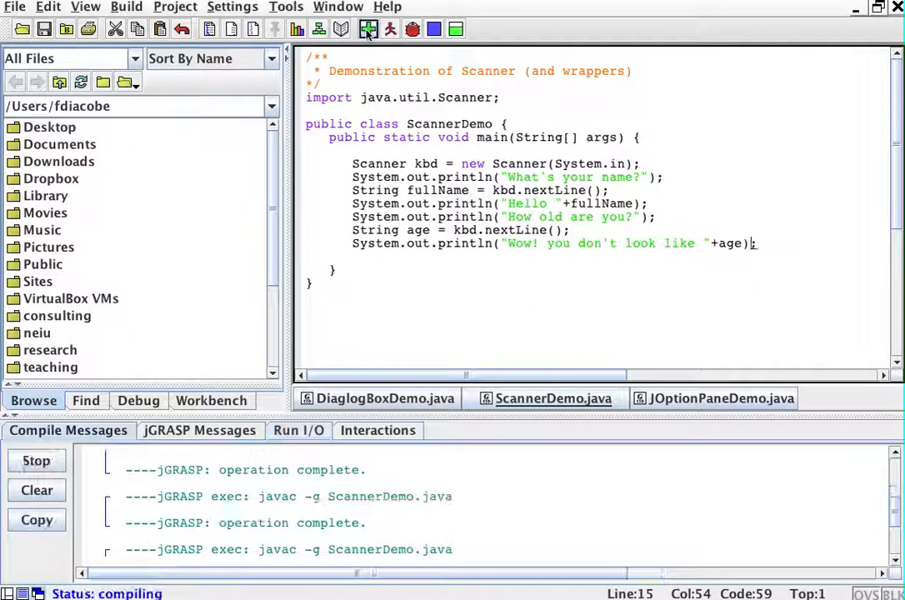
pyautogui.moveTo(390, 30)
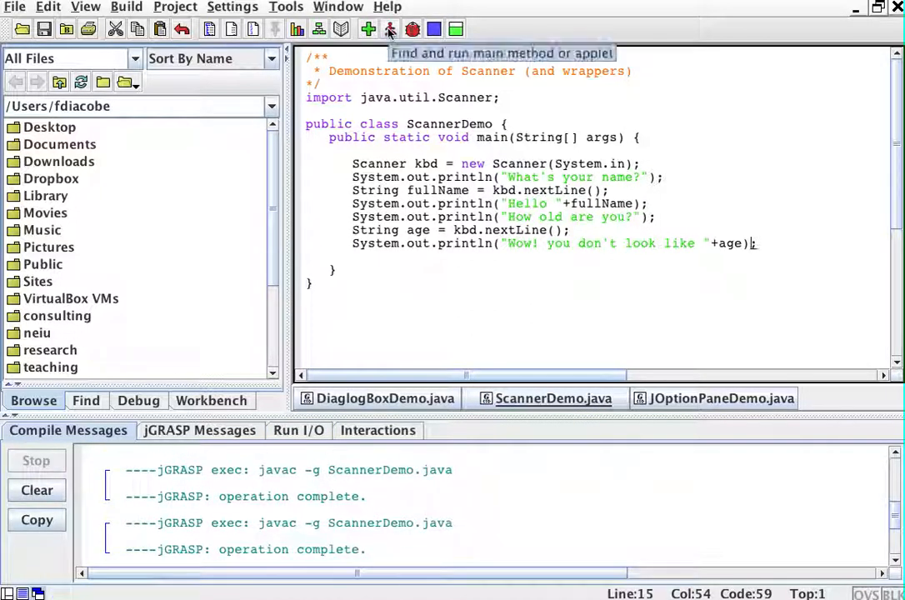
pyautogui.click(390, 30)
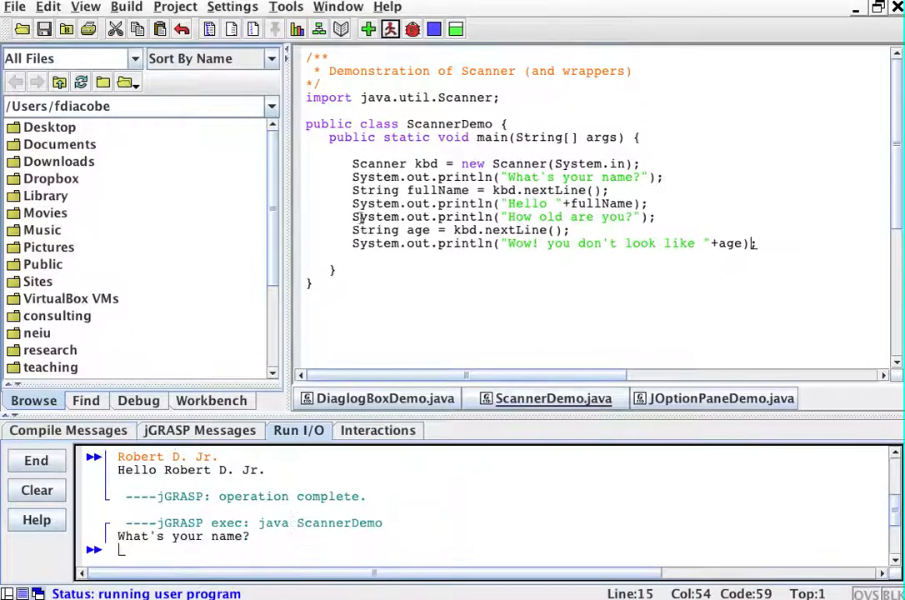
pyautogui.write('R')
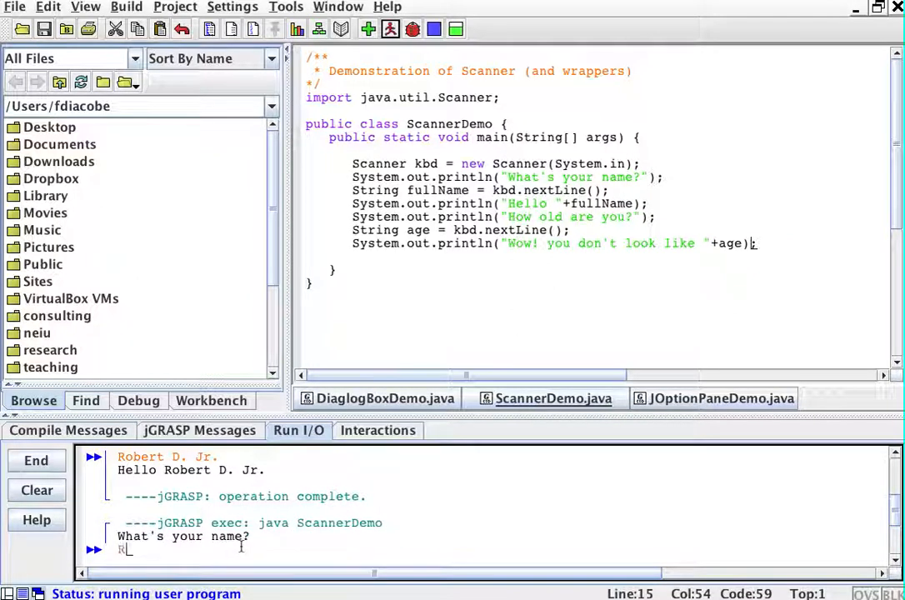
pyautogui.write('Robert D. J')
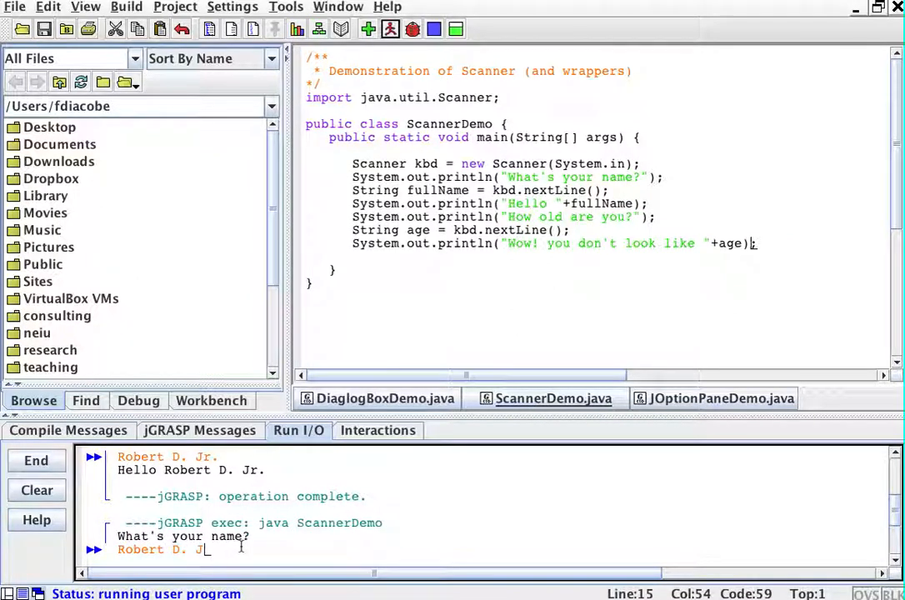
pyautogui.press('Return')
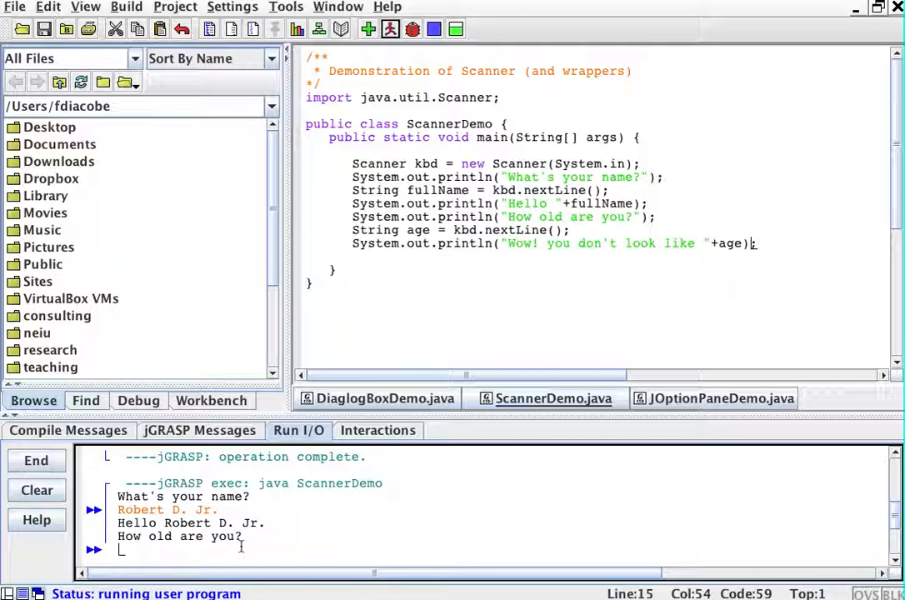
pyautogui.moveTo(460, 516)
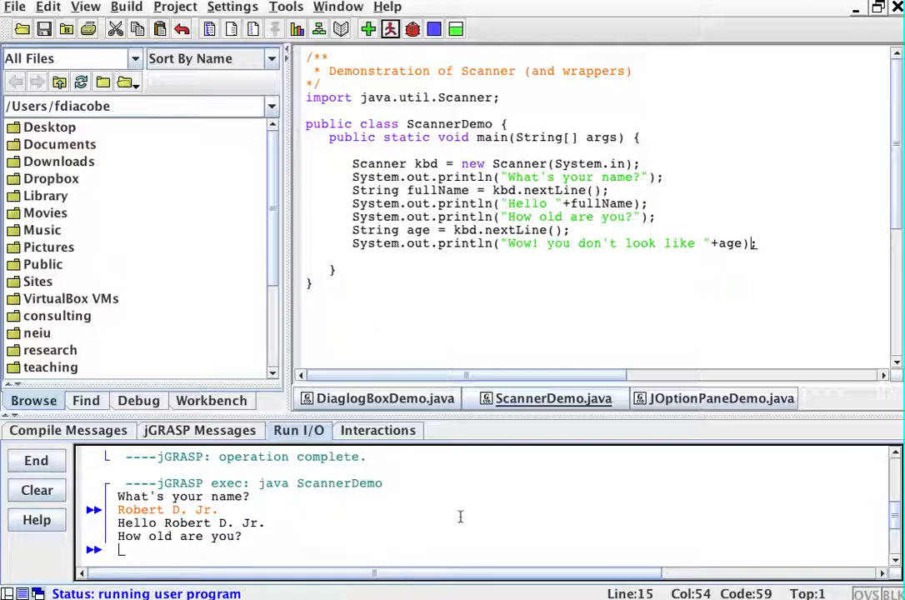
pyautogui.write('54')
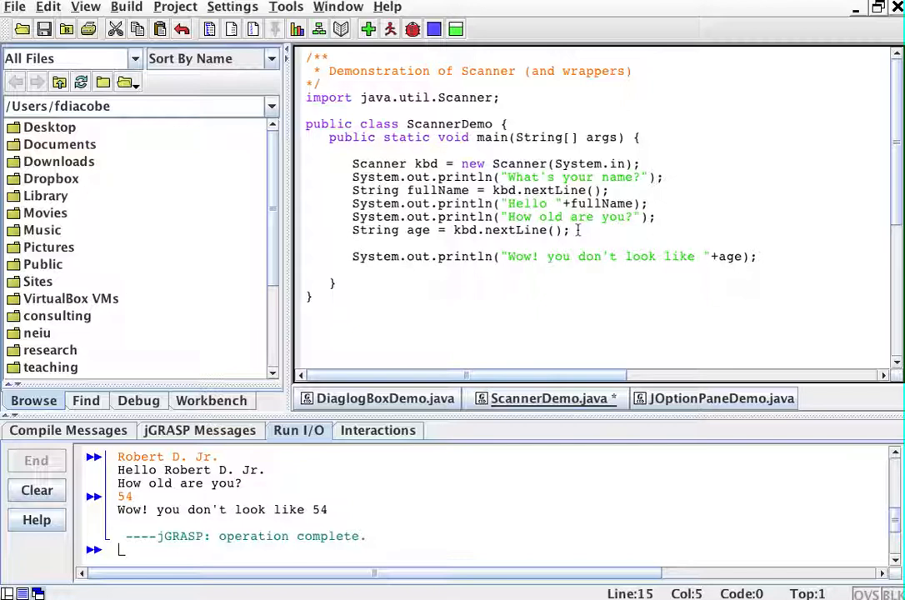
# Step: Add int age = Integer.parseInt(age); to convert the entered age to an int
pyautogui.write('i')
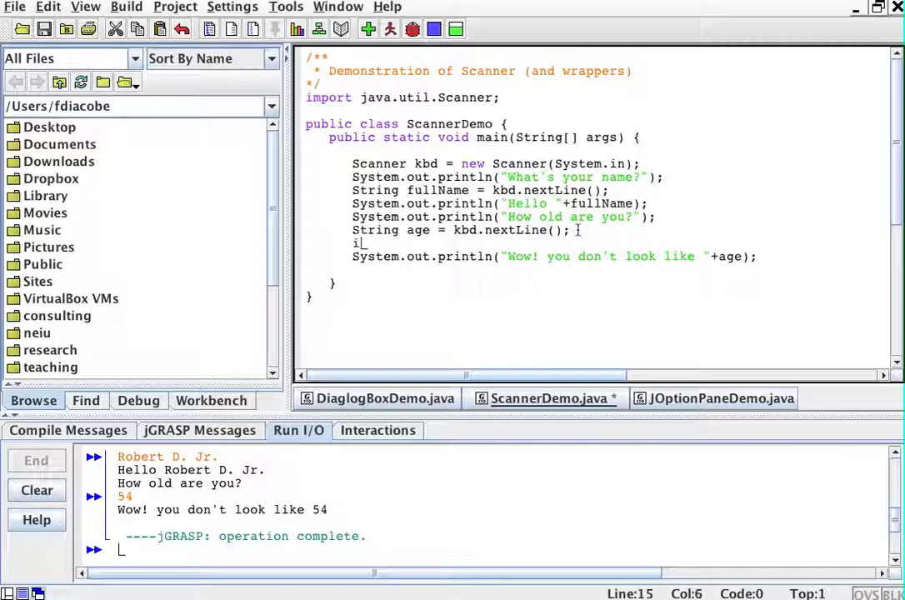
pyautogui.write('nt')
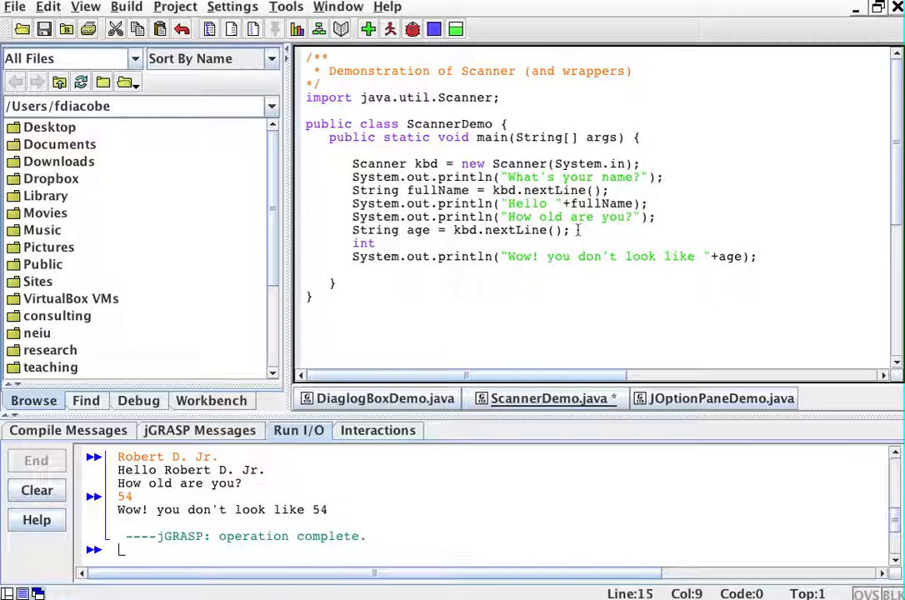
pyautogui.write('age =')
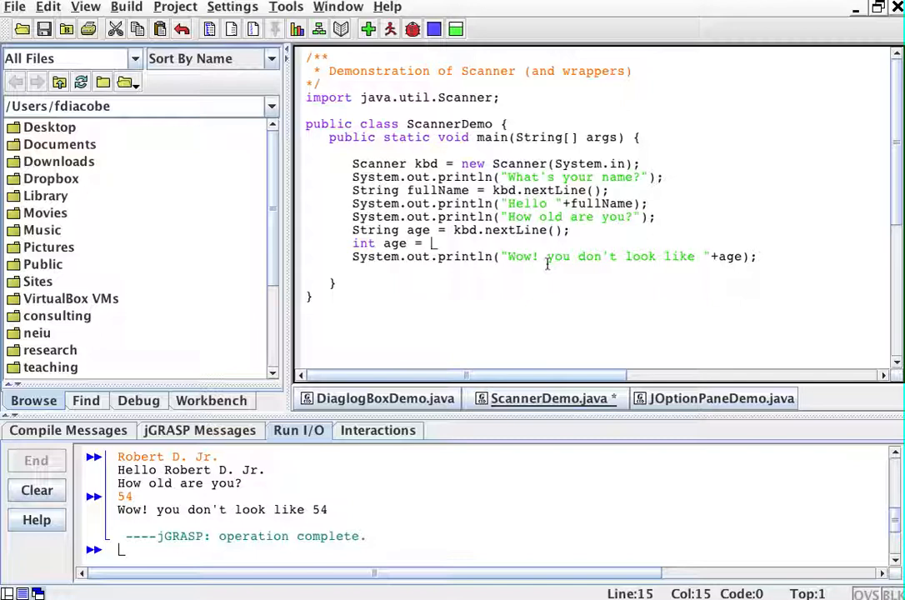
pyautogui.write('I')
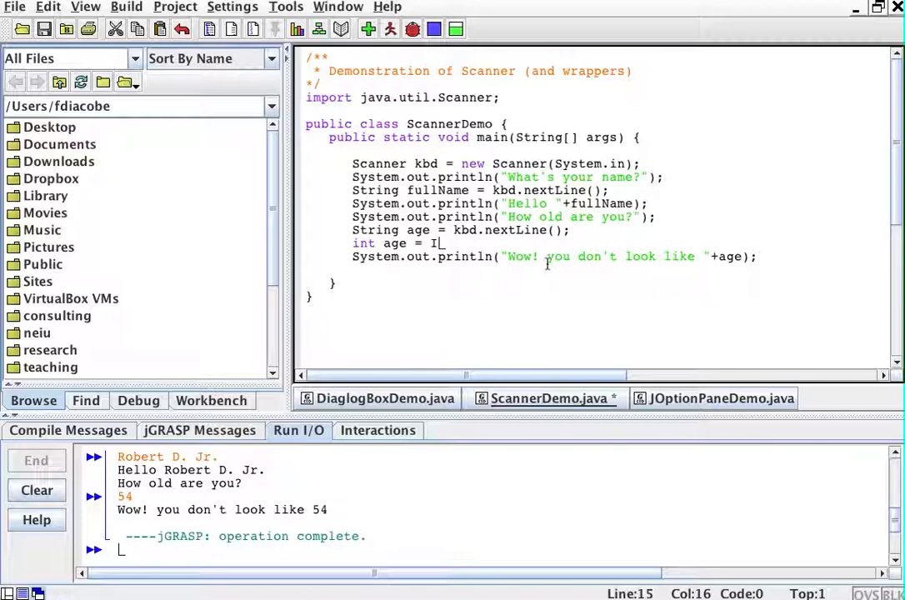
pyautogui.write('nteger')
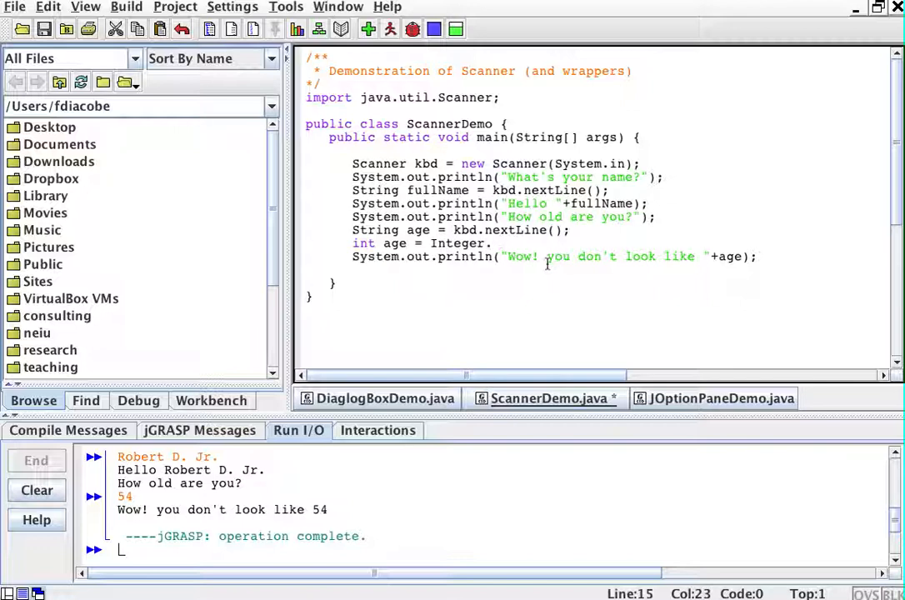
pyautogui.write('.parseS')
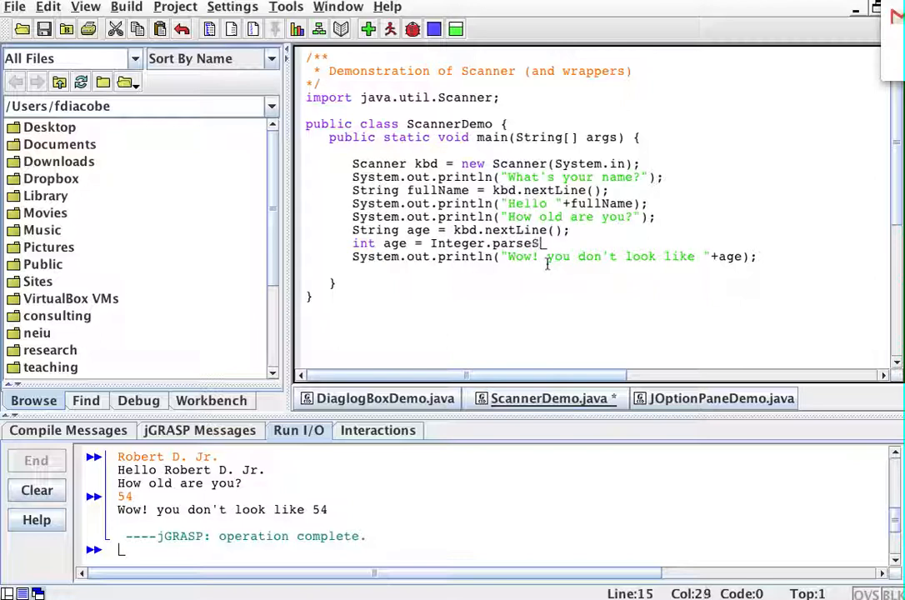
pyautogui.write('Int();')
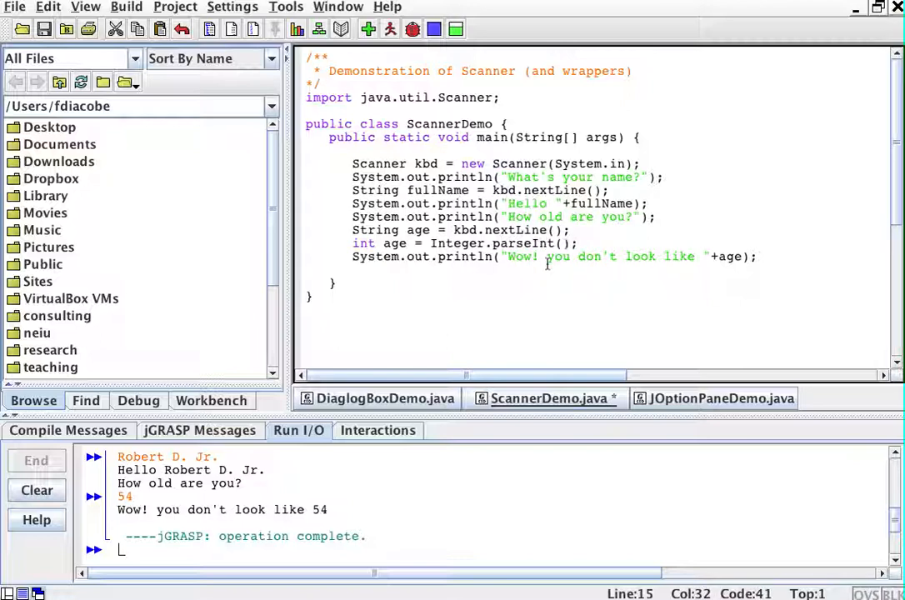
pyautogui.write('age')
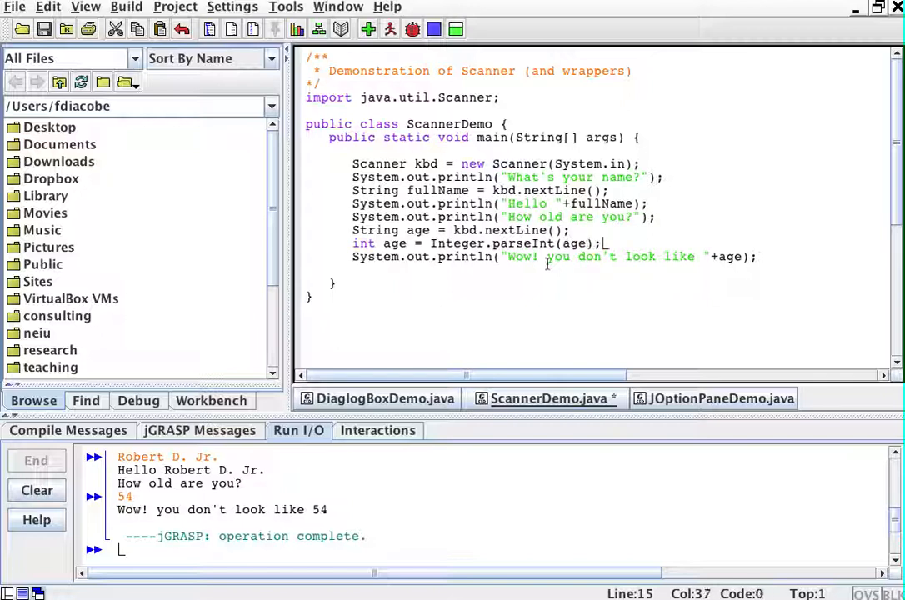
pyautogui.click(583, 243)
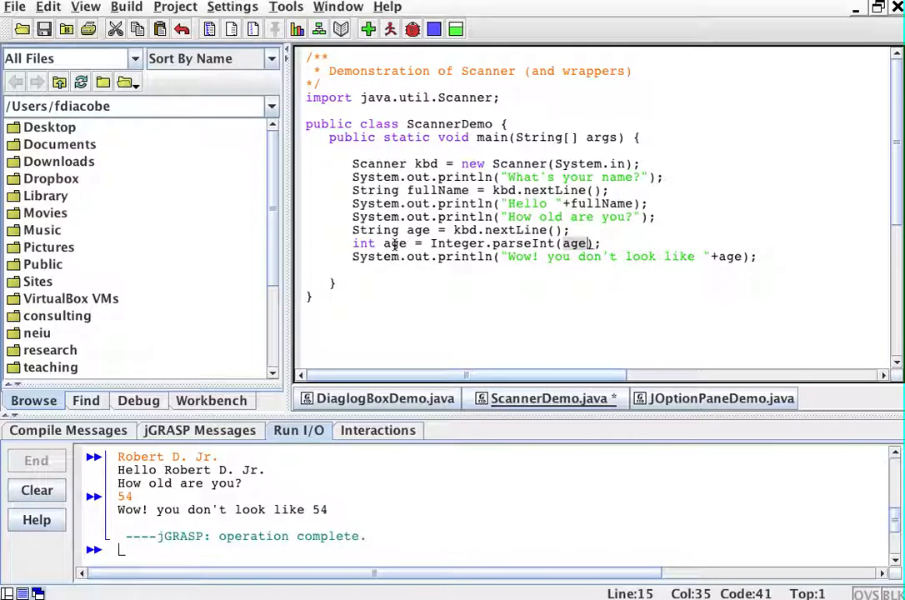
pyautogui.moveTo(566, 258)
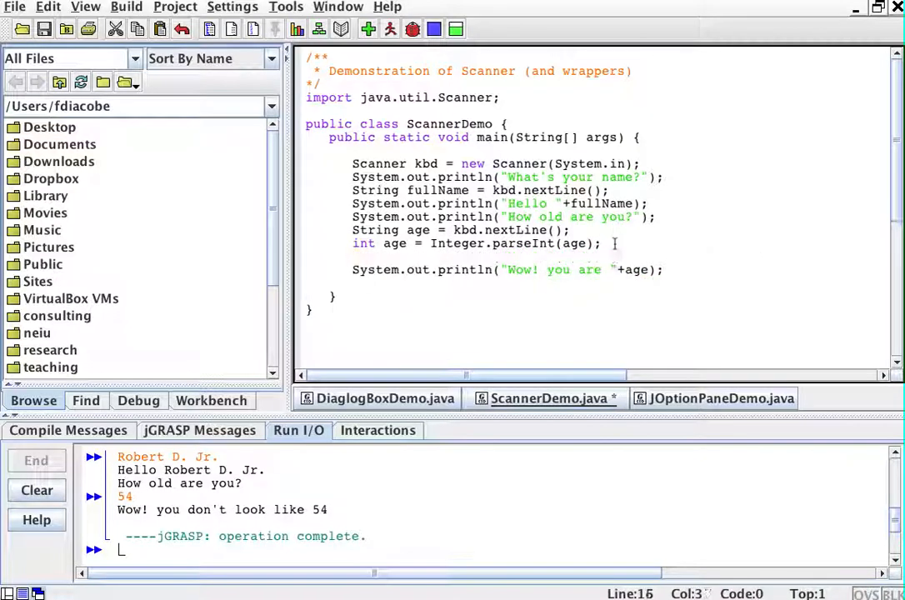
# Step: Compute int ageDiff = age-4; and change the message to "Wow! you are " + ageDifference
pyautogui.write('int')
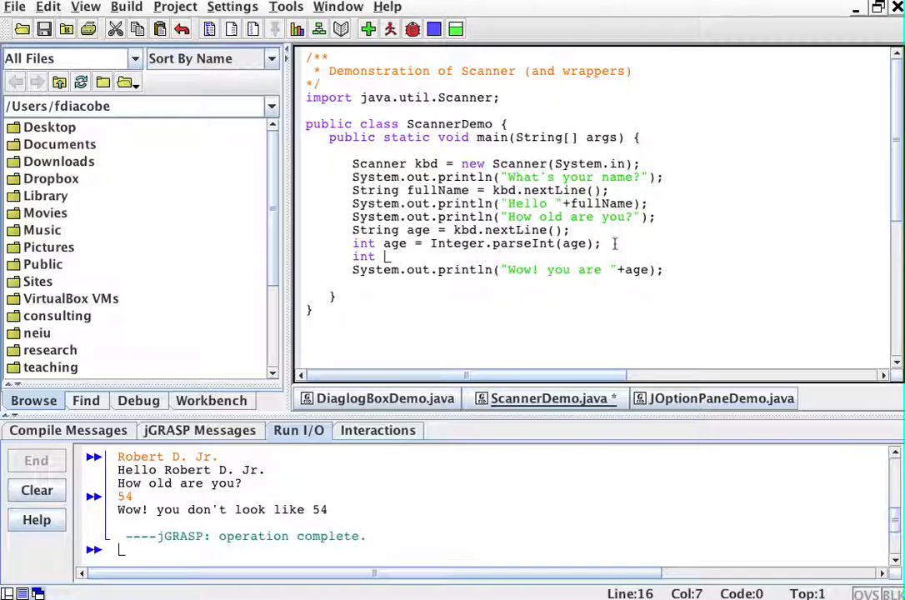
pyautogui.write('ageDiff')
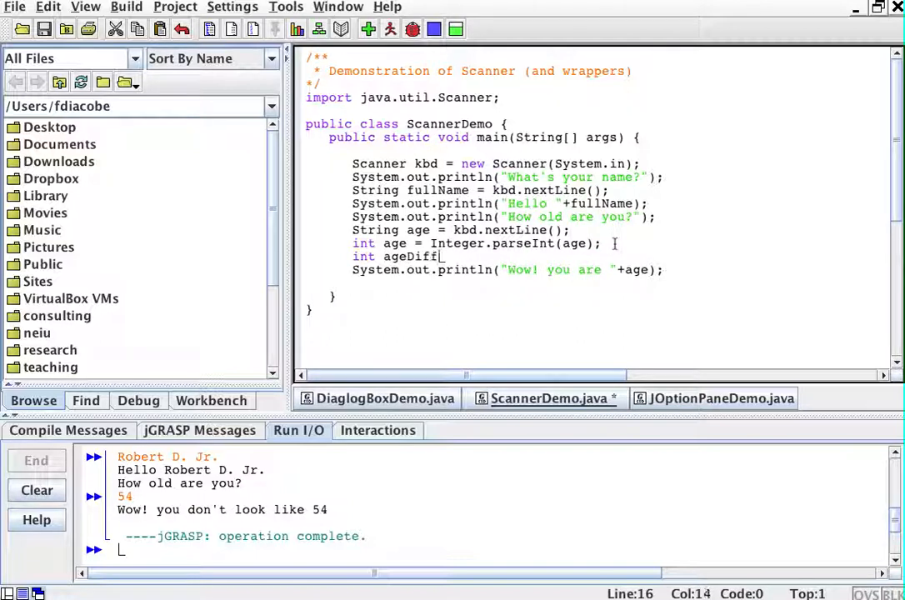
pyautogui.write('= age')
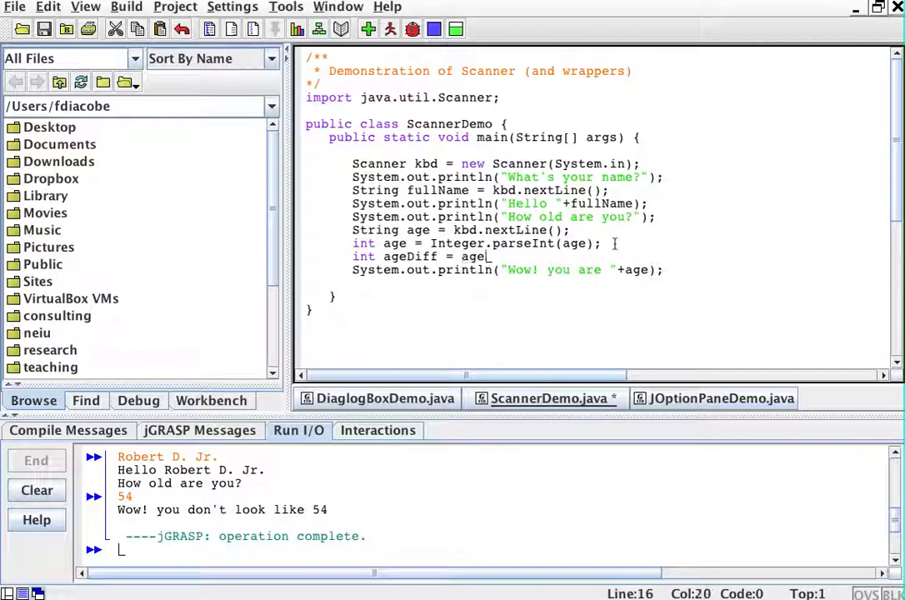
pyautogui.write('-4;')
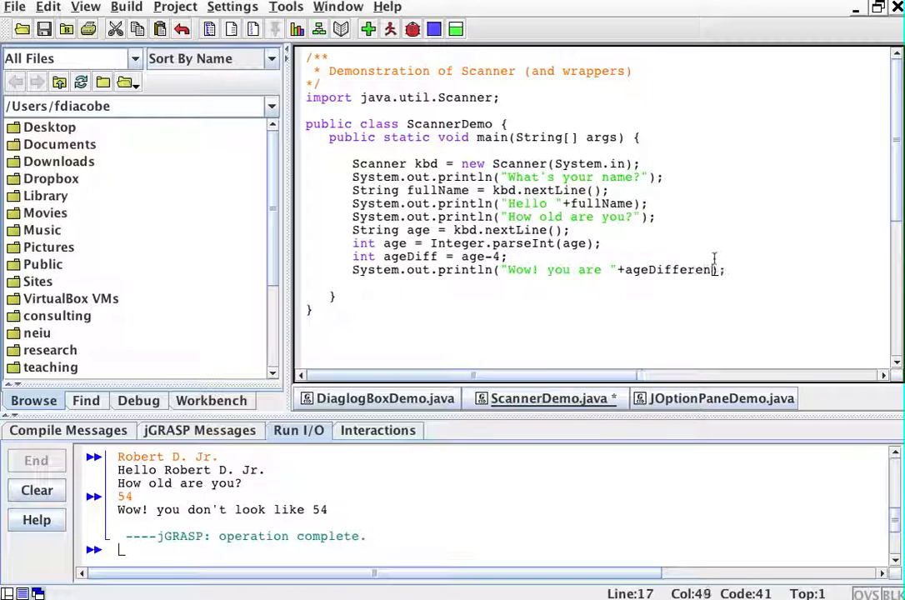
pyautogui.write('ce')
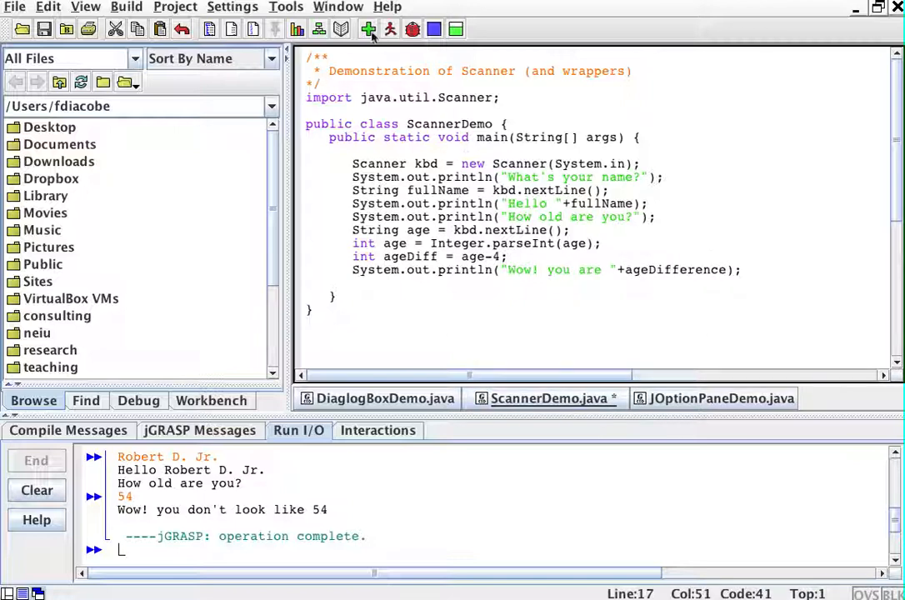
# Step: After the failed run, rename the duplicate int variable to ageInt
pyautogui.click(390, 30)
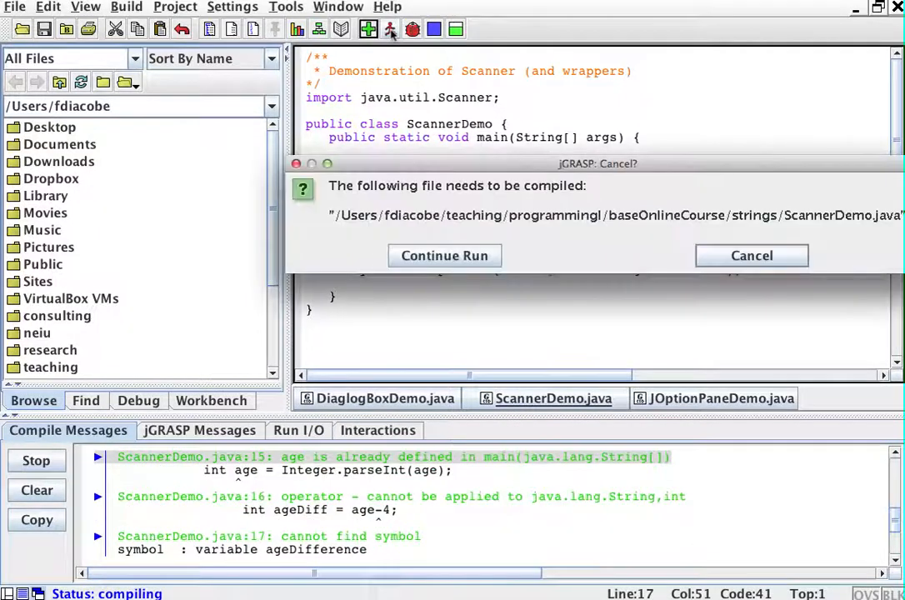
pyautogui.click(750, 255)
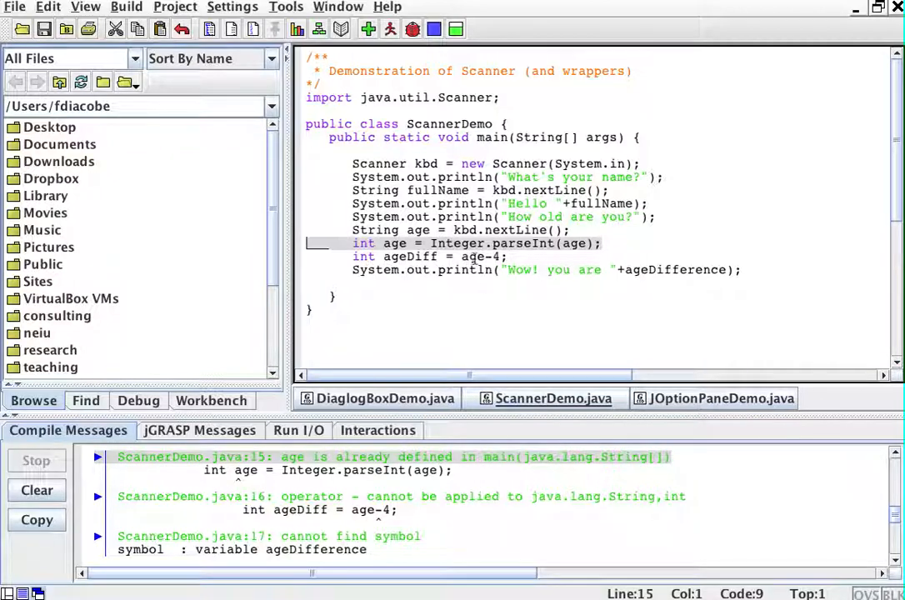
pyautogui.click(482, 256)
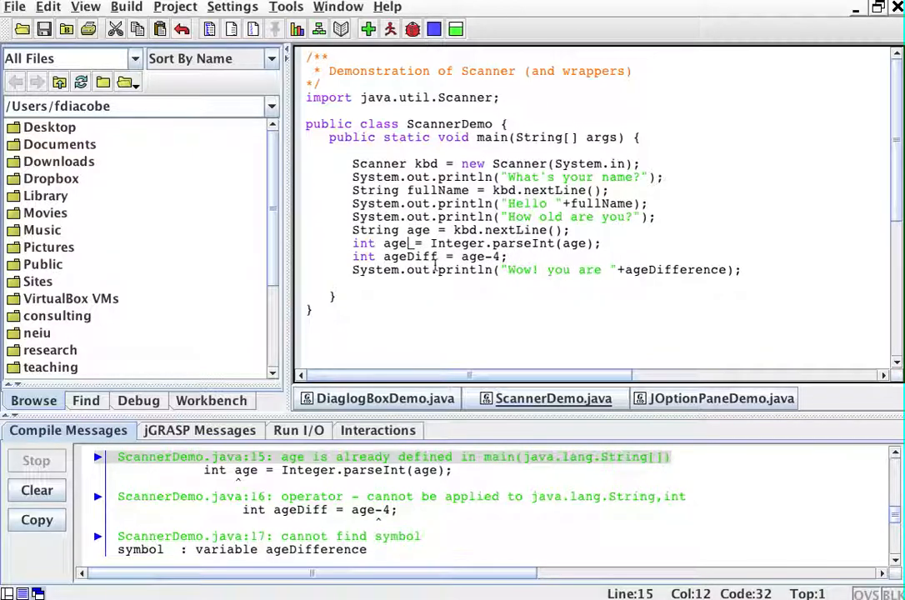
pyautogui.write('Int')
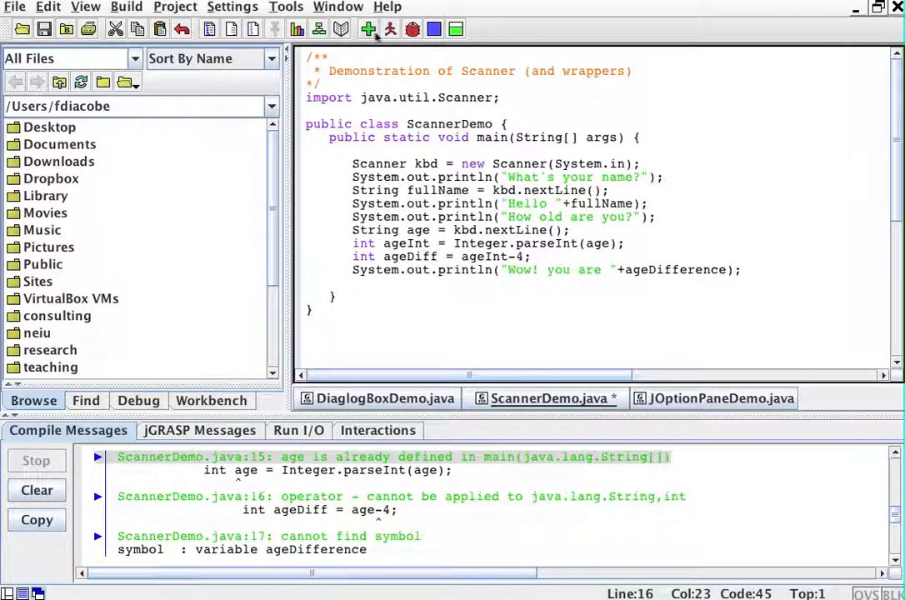
# Step: Change ageDifference to ageDiff in the println and recompile ScannerDemo
pyautogui.click(369, 30)
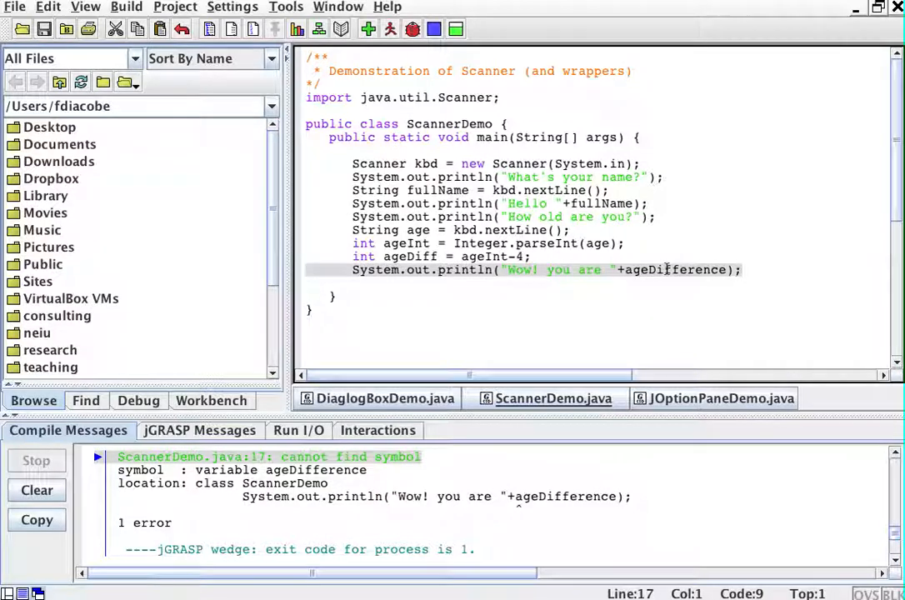
pyautogui.click(680, 270)
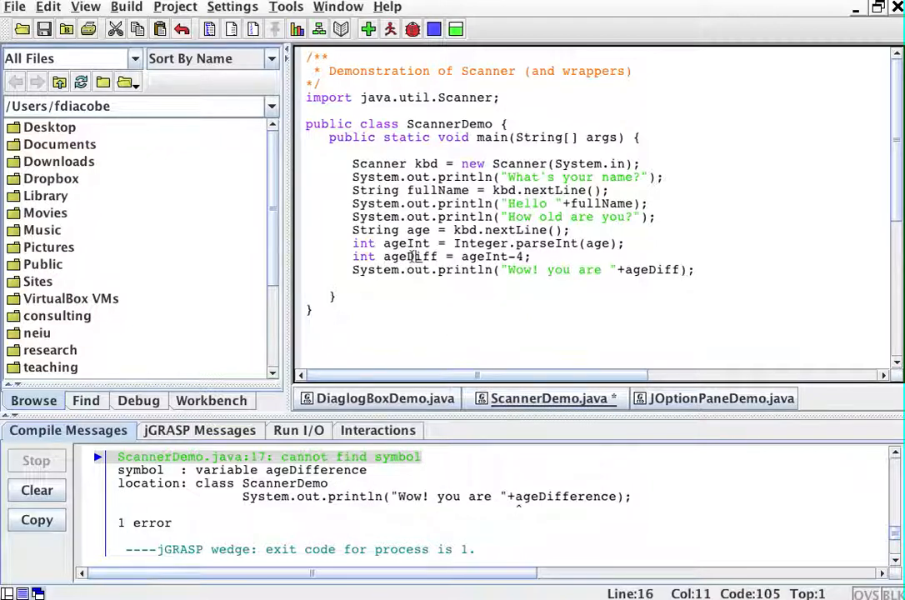
pyautogui.click(366, 30)
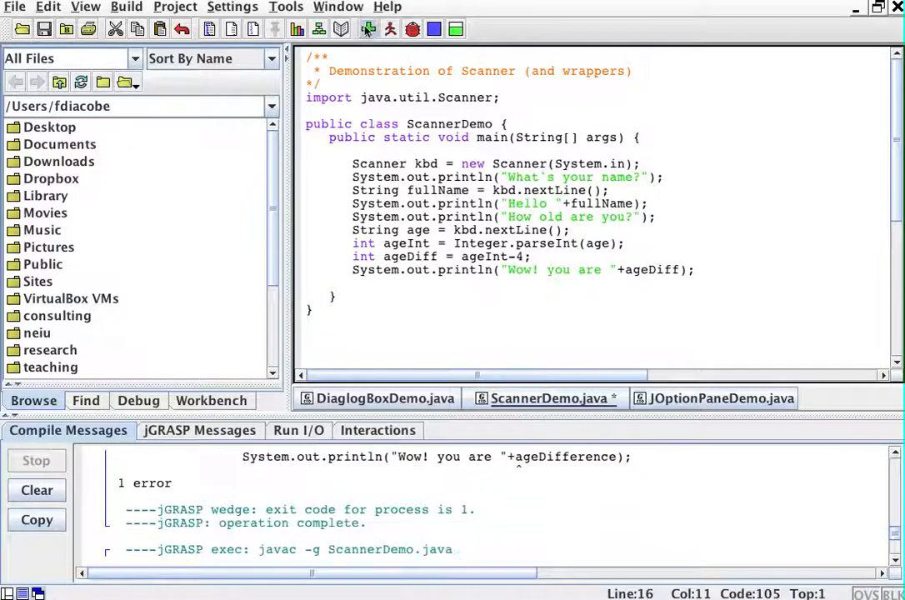
# Step: Run ScannerDemo with Robert D. Jr. and age 67, printing "Wow! you are 63"
pyautogui.click(390, 30)
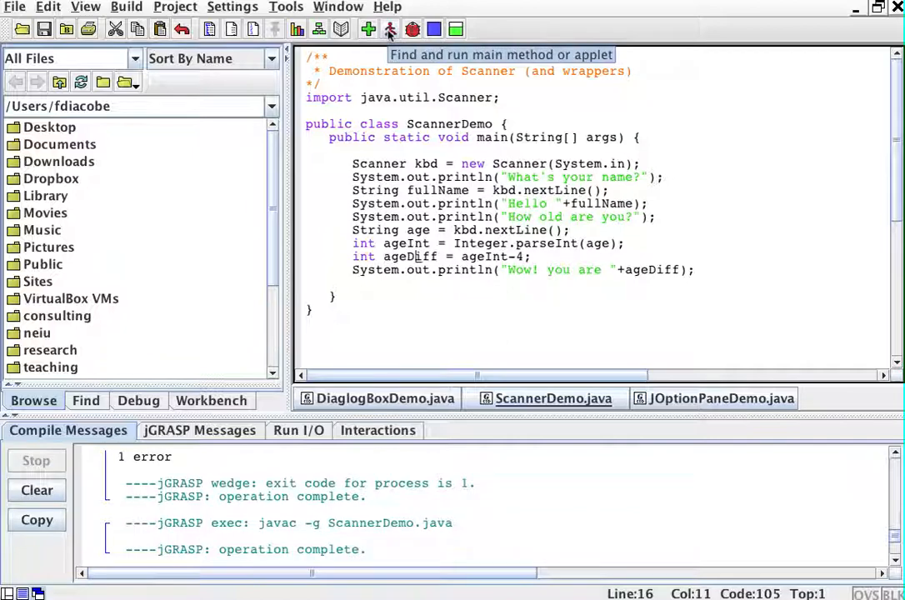
pyautogui.click(390, 30)
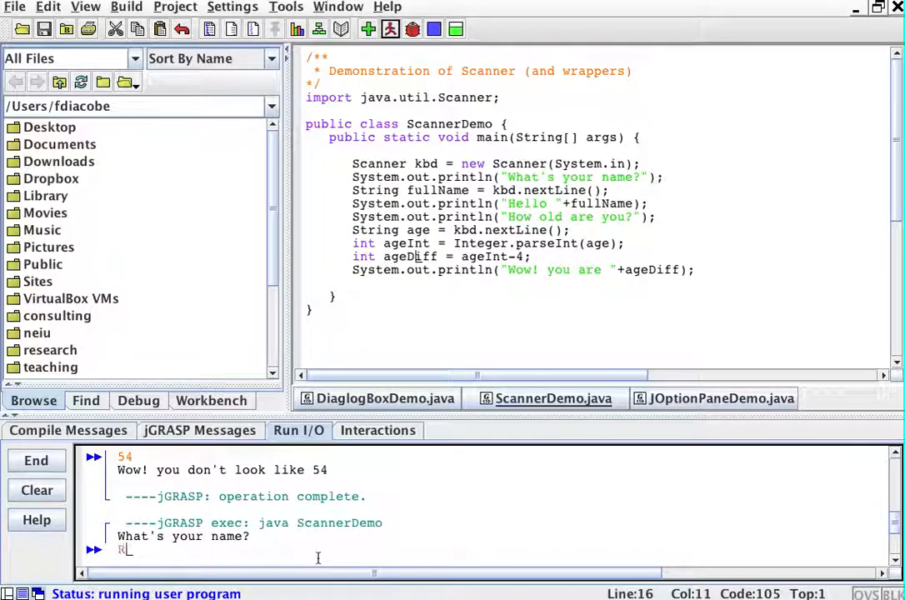
pyautogui.write('obert D. J')
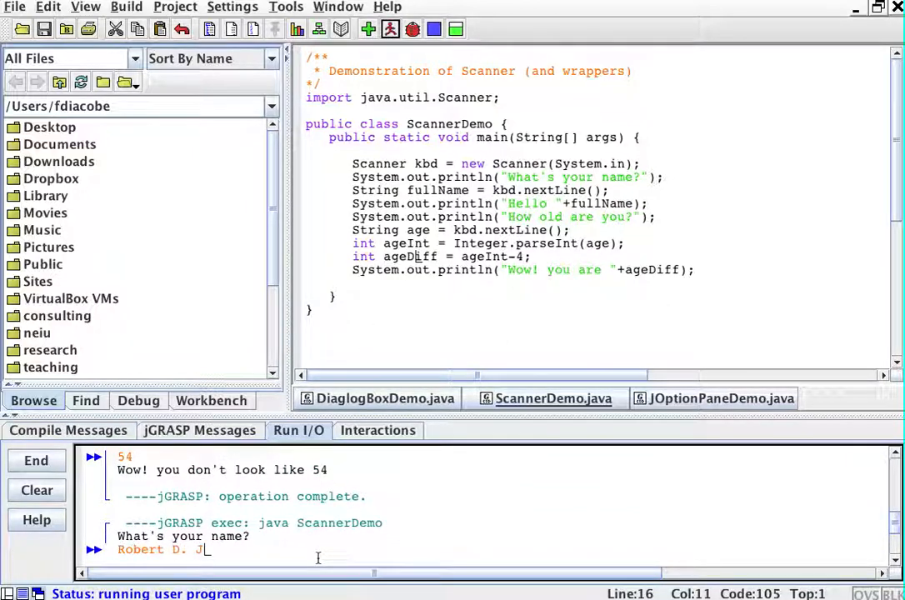
pyautogui.press('Return')
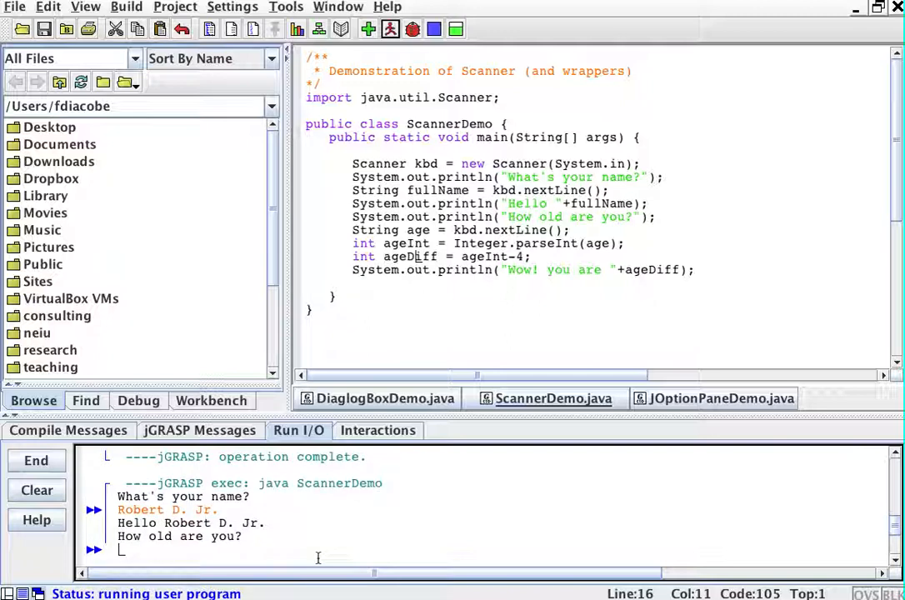
pyautogui.write('67')
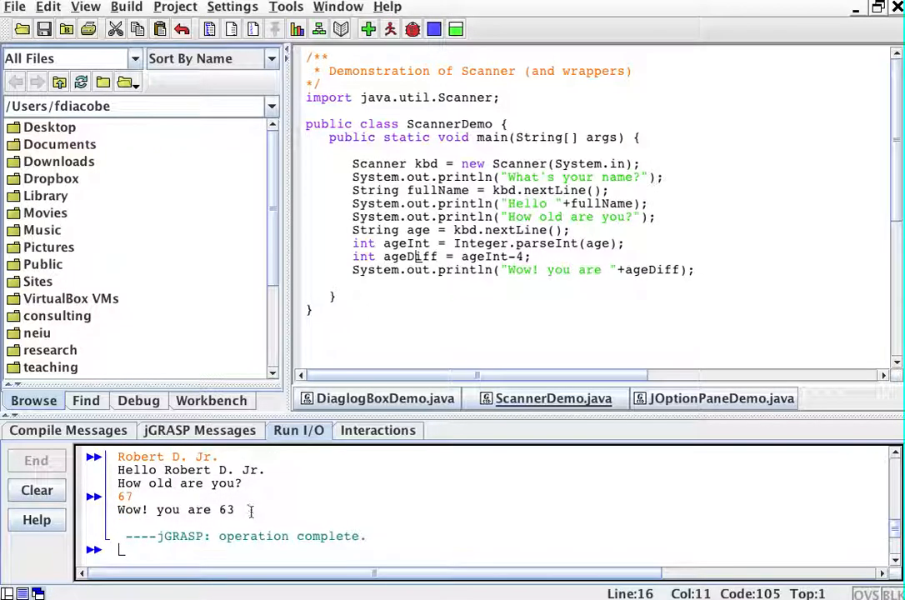
# Step: Append + " years older than I" to the end of the final println message
pyautogui.click(686, 270)
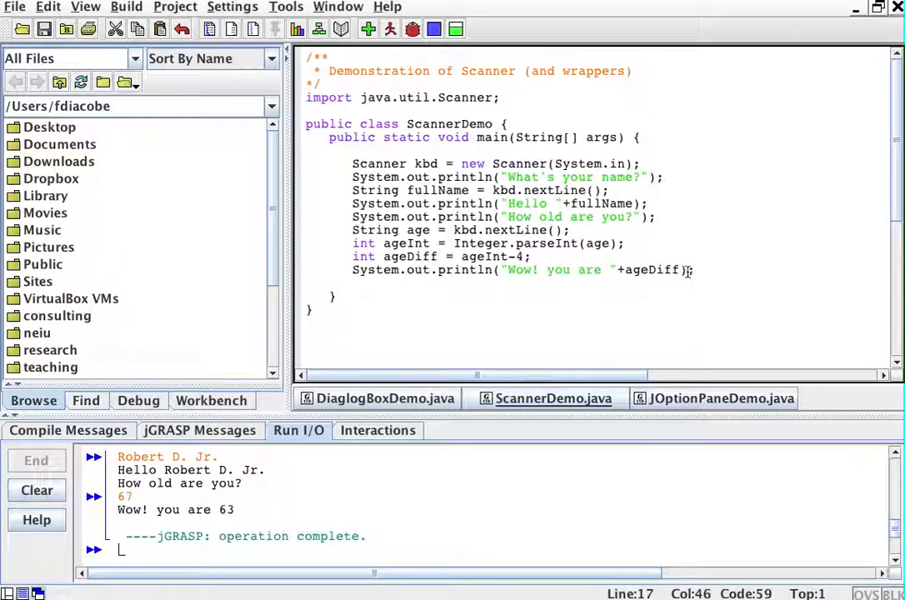
pyautogui.write('+ " years old')
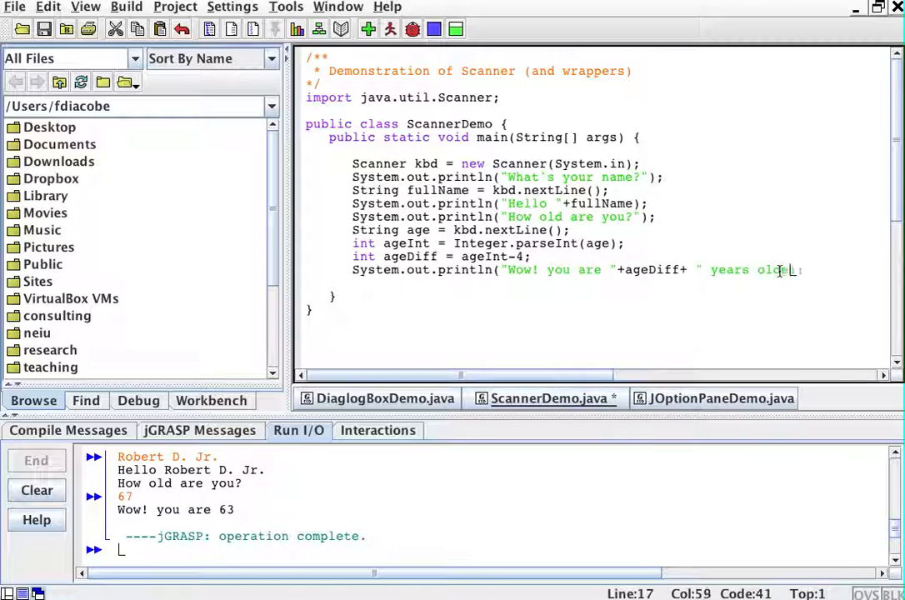
pyautogui.write('than I')
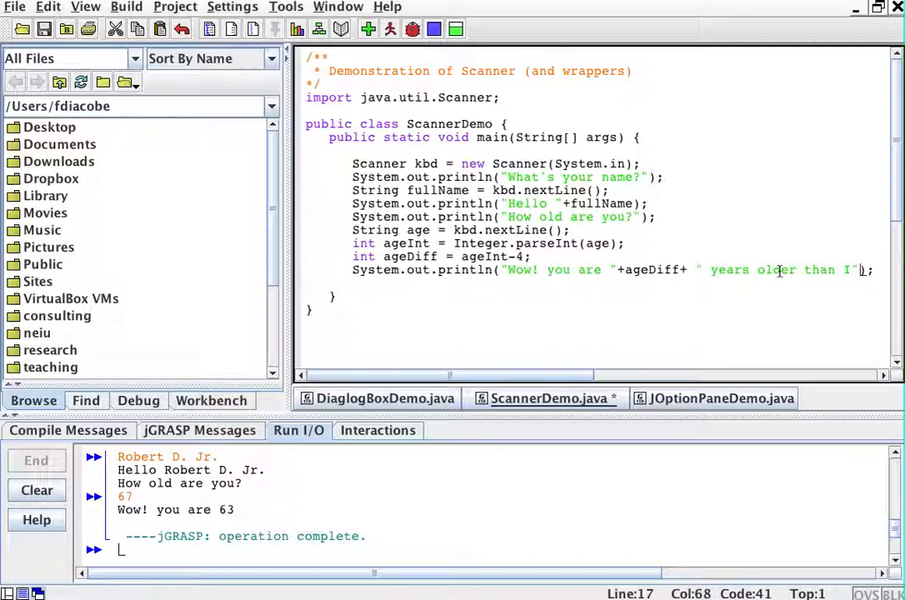
# Step: Recompile and rerun, entering the name 'Robert D. Jr' in Run I/O
pyautogui.click(366, 30)
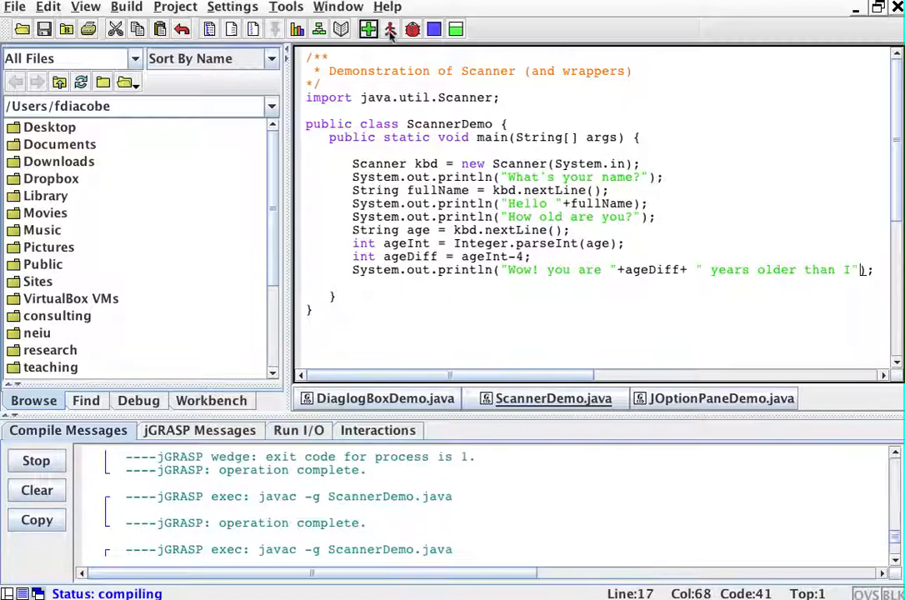
pyautogui.click(390, 30)
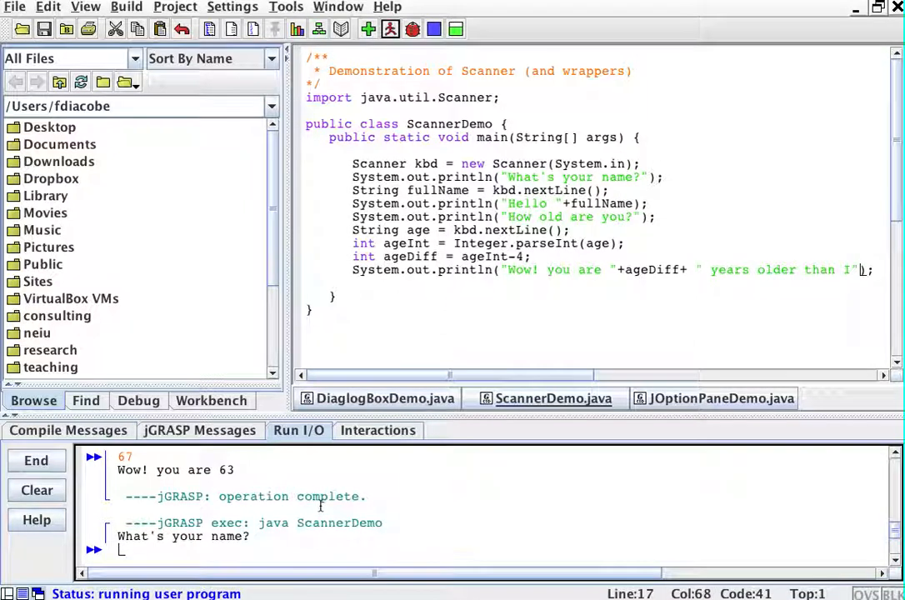
pyautogui.write('Robert D. Jr.')
pyautogui.write('67')
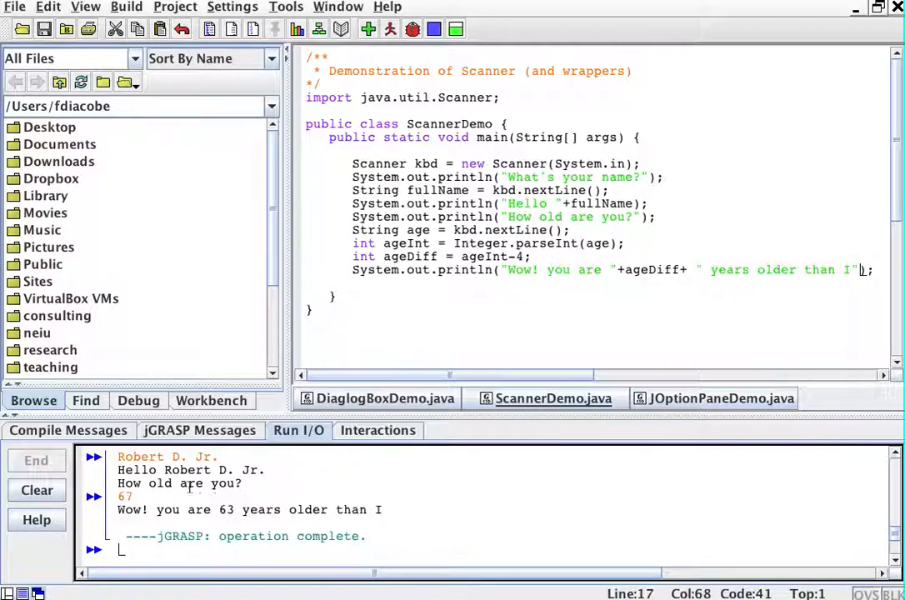
pyautogui.moveTo(567, 338)
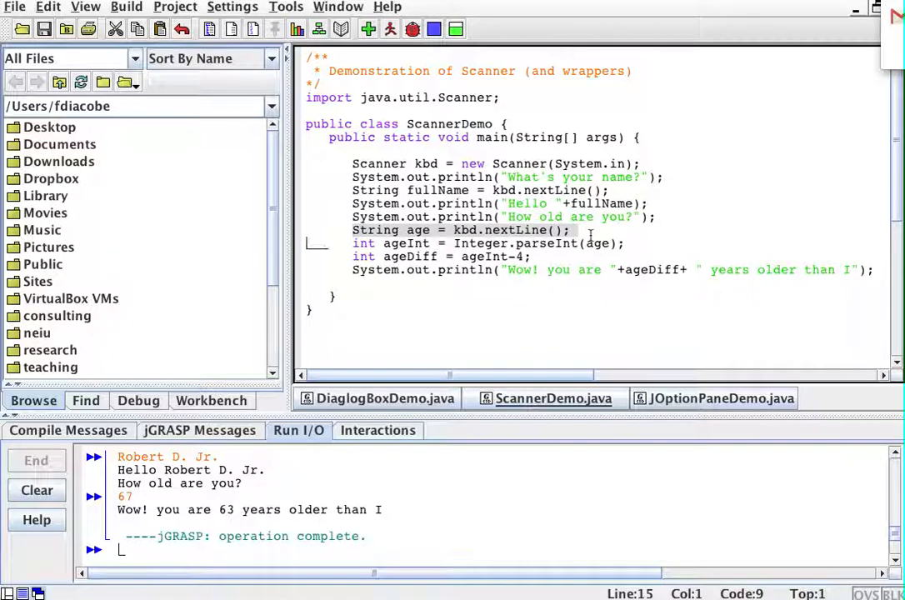
# Step: Delete the String age line and read ageInt directly with kbd.nextInt()
pyautogui.press('Delete')
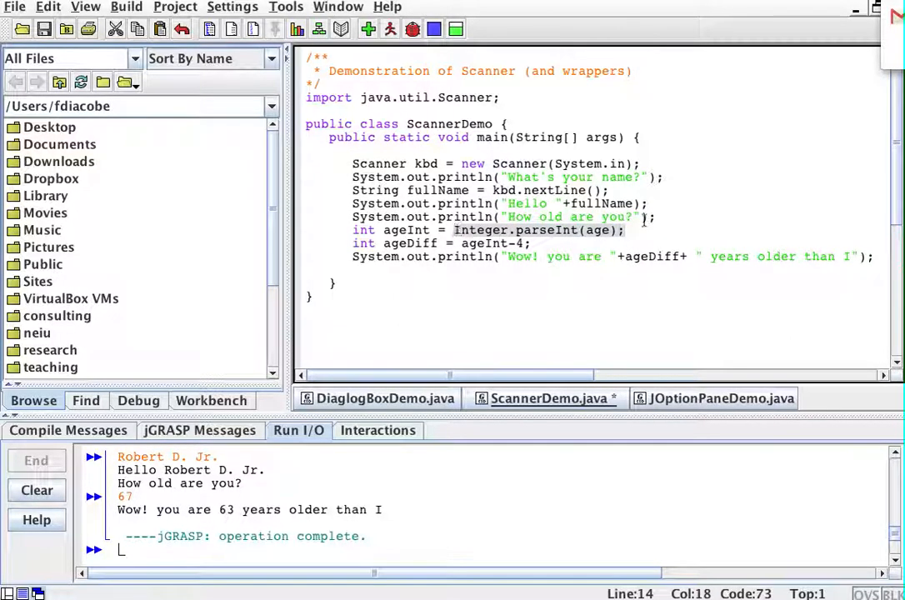
pyautogui.moveTo(687, 210)
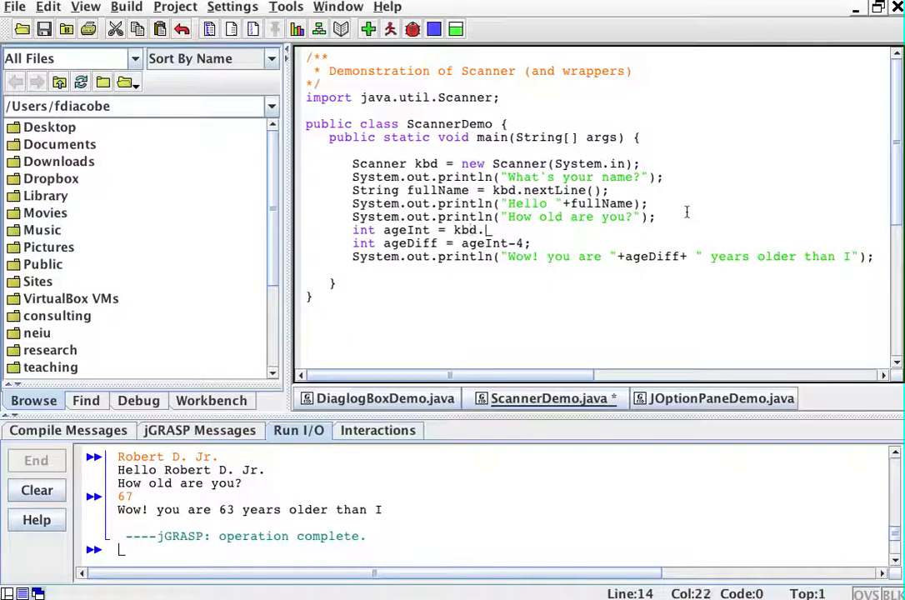
pyautogui.write('nextInt')
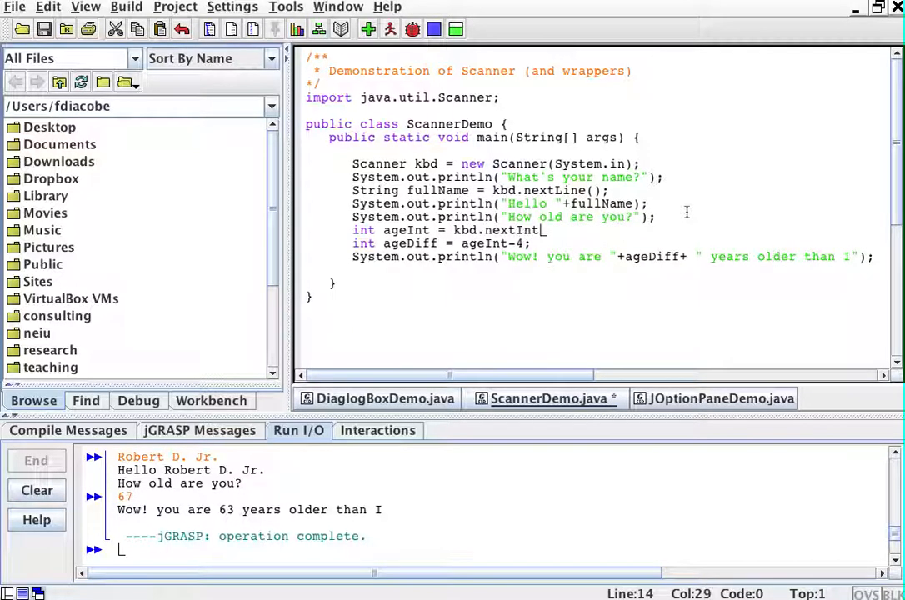
pyautogui.write('();')
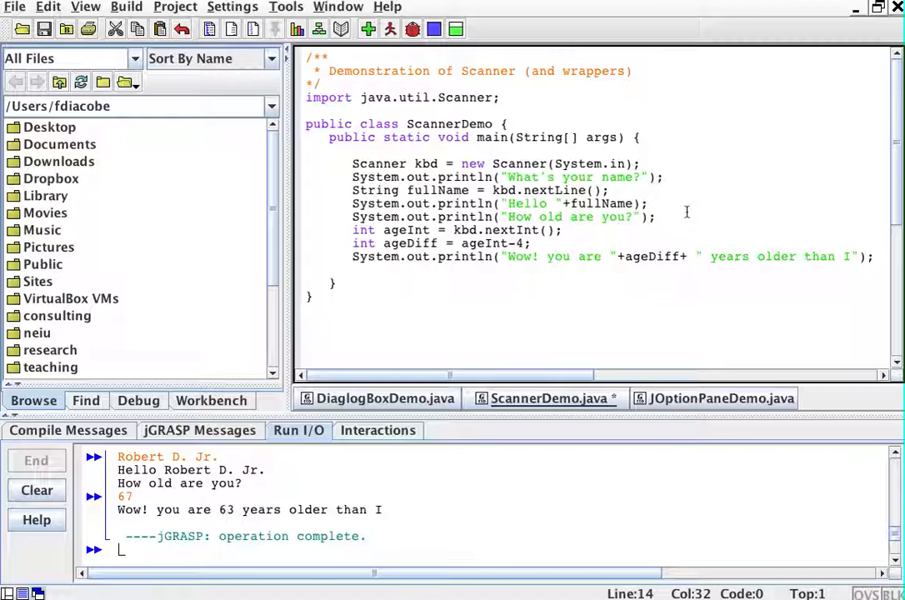
pyautogui.moveTo(460, 104)
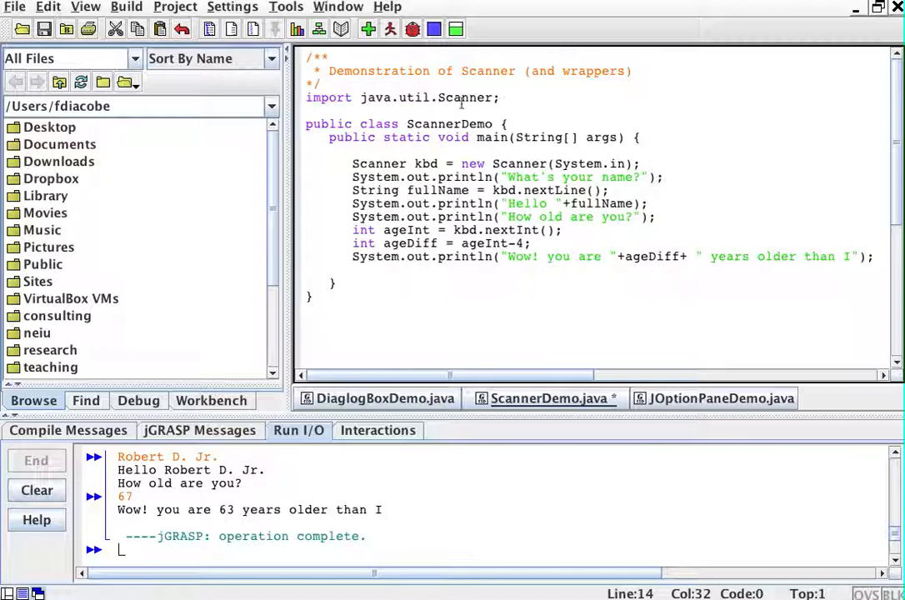
# Step: Recompile the nextInt version and run it, focusing the Run I/O pane
pyautogui.click(367, 28)
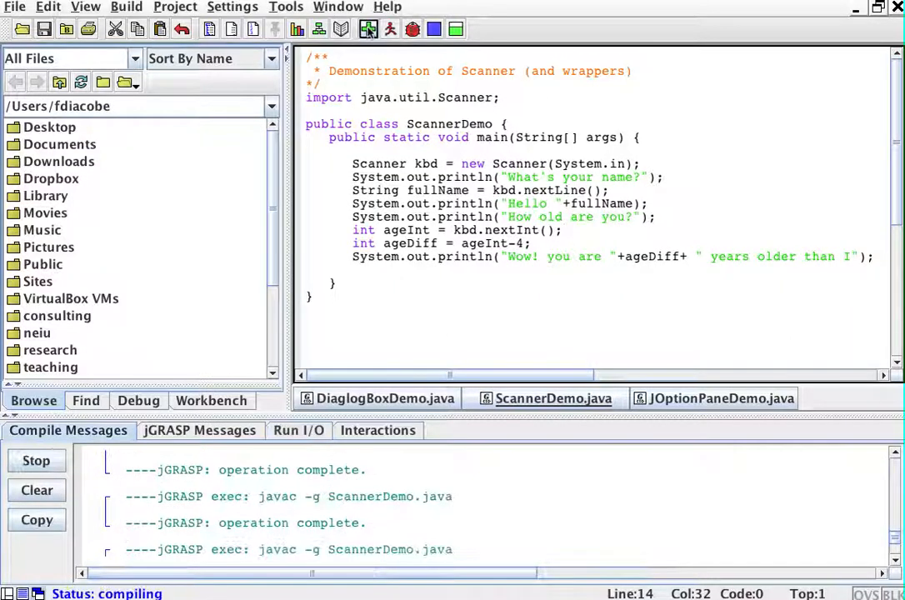
pyautogui.click(368, 29)
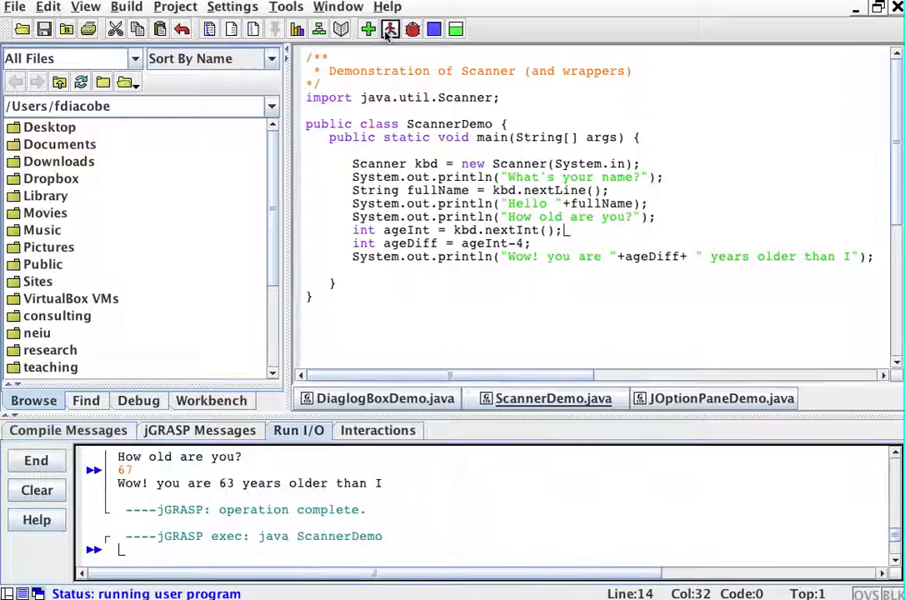
pyautogui.click(390, 30)
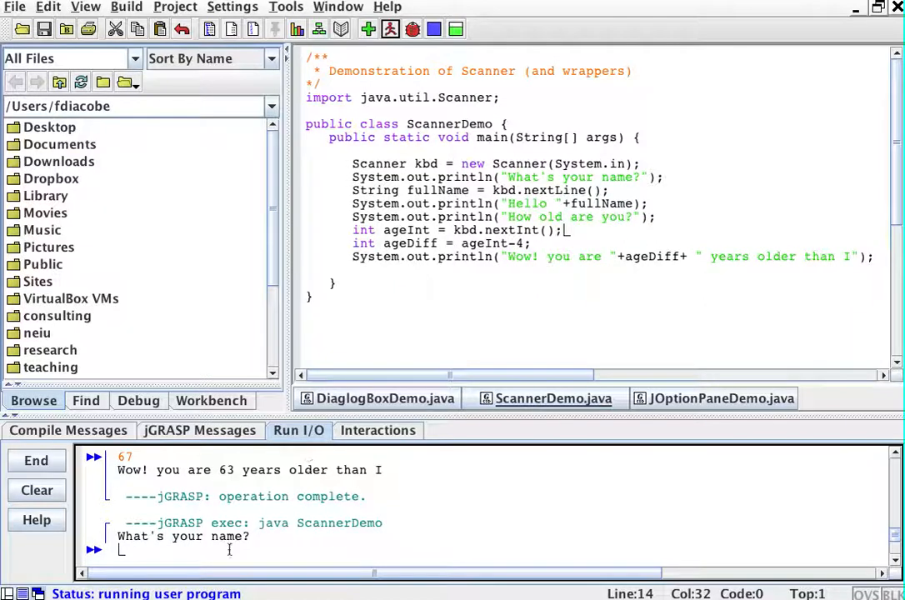
# Step: Answer the prompts with the name Robert Downey and the age 67
pyautogui.write('Rober')
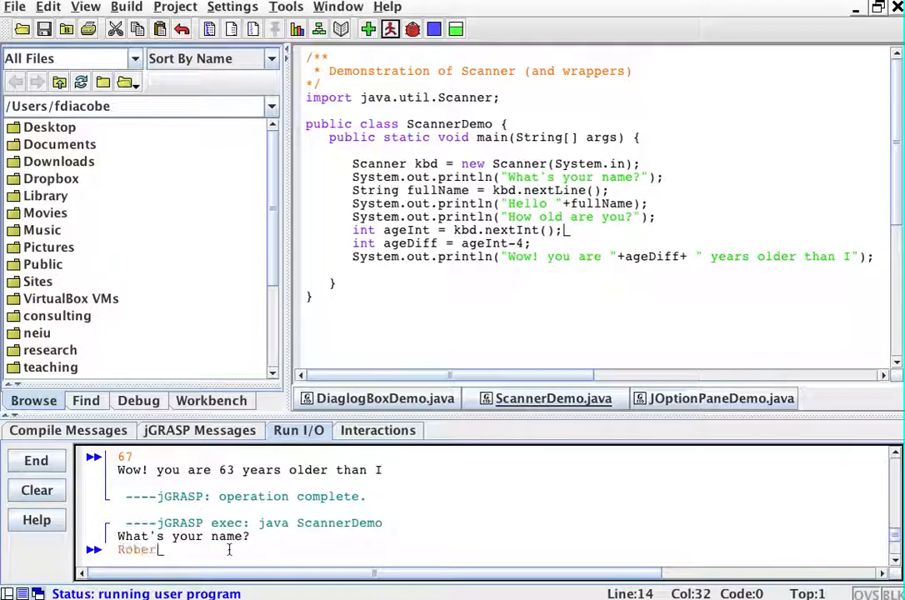
pyautogui.write('Downey Jr.')
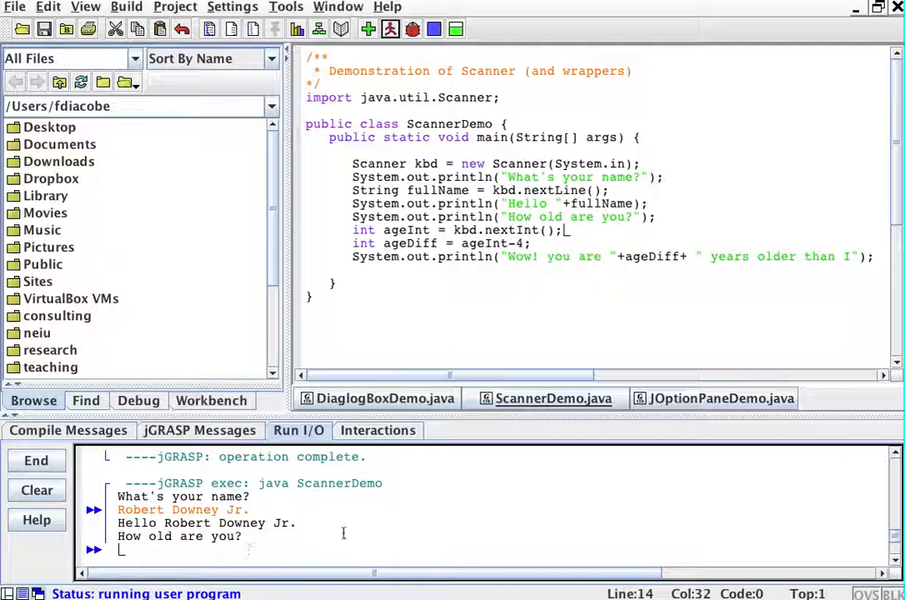
pyautogui.write('67')
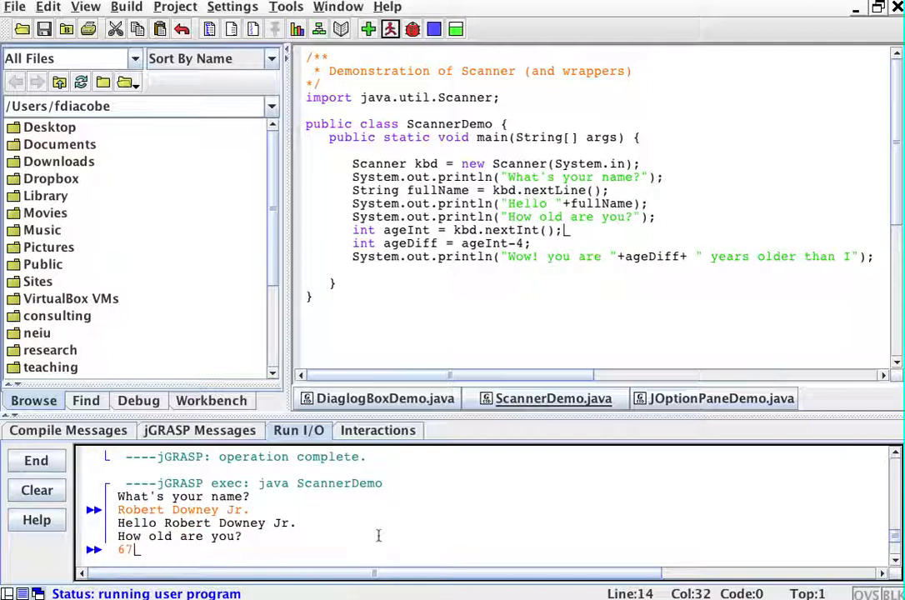